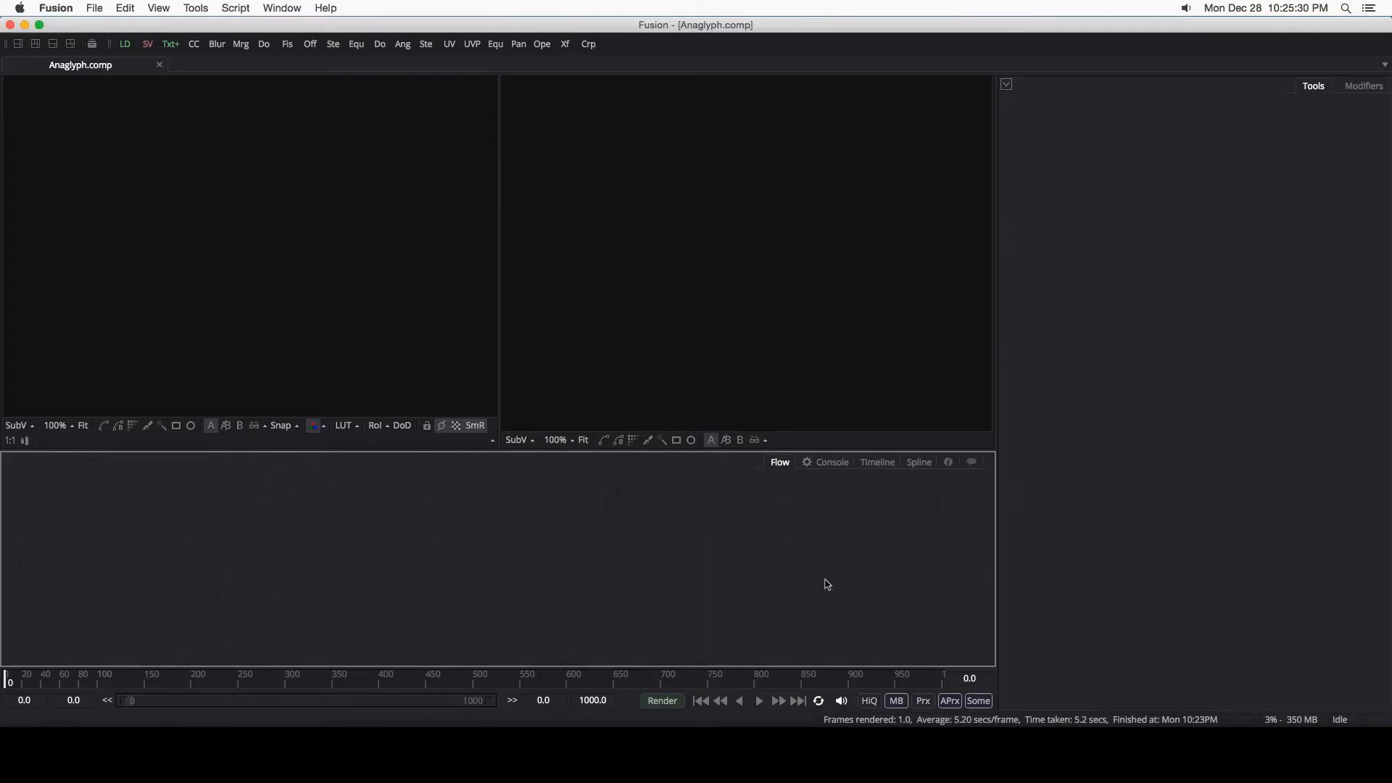
pyautogui.moveTo(635, 548)
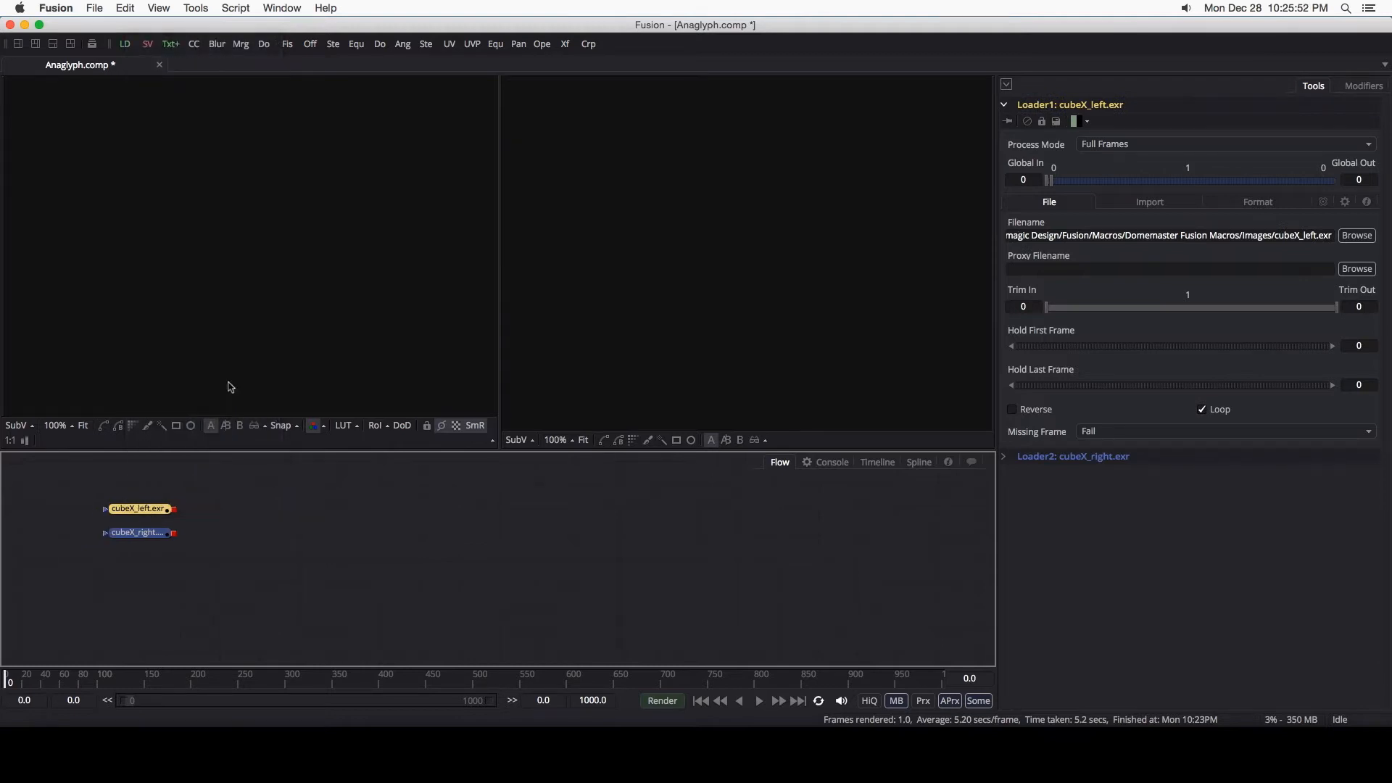
# Step: Preview the cubeX_left.exr loader fitted in the viewer, checking the right-eye loader in passing
pyautogui.click(138, 509)
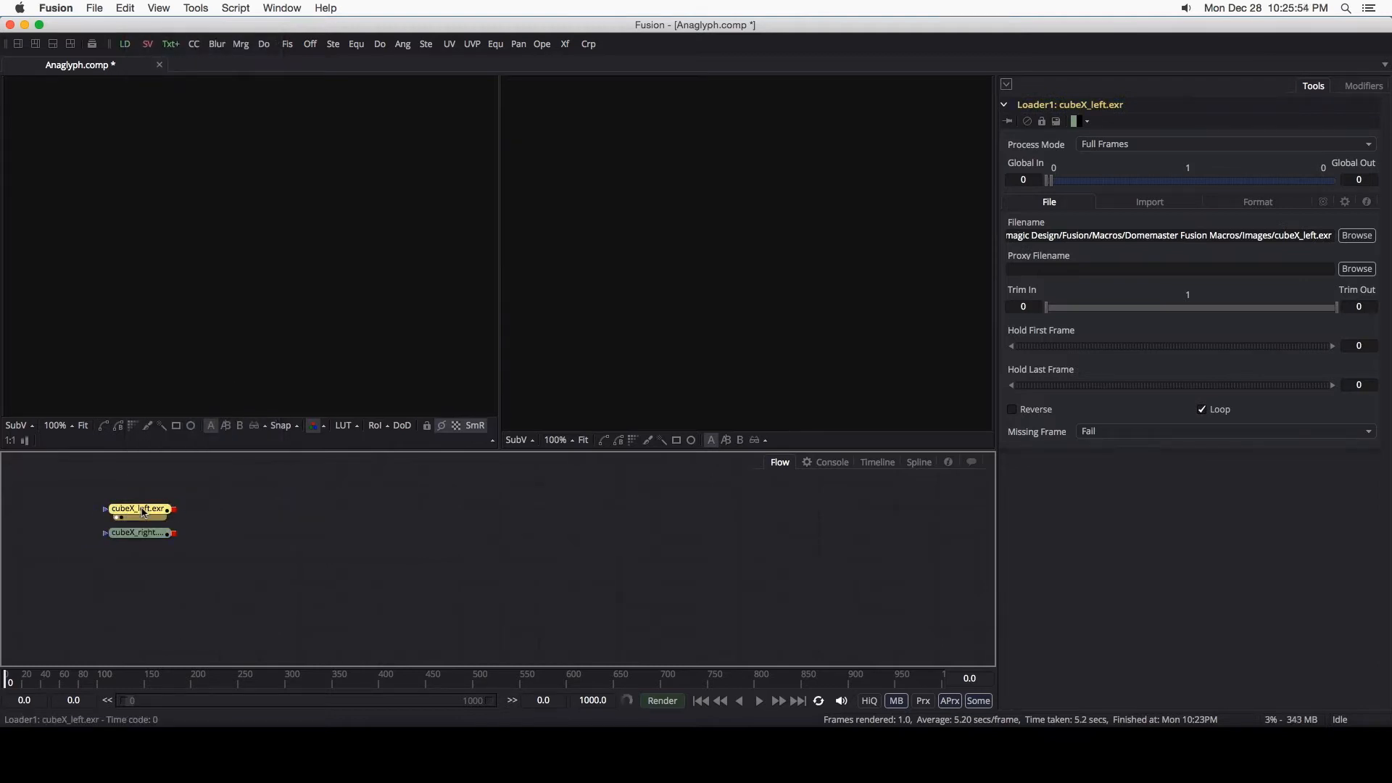
pyautogui.doubleClick(138, 510)
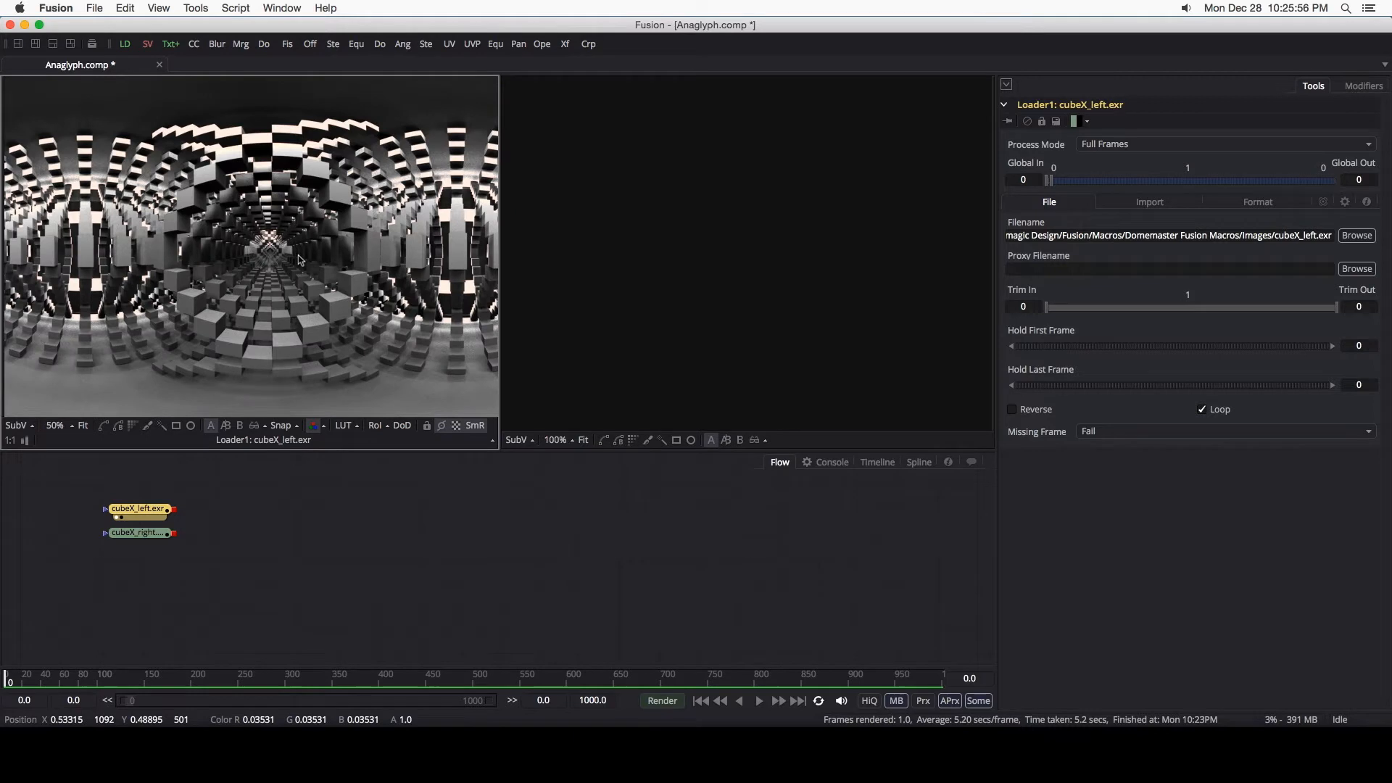
pyautogui.click(83, 425)
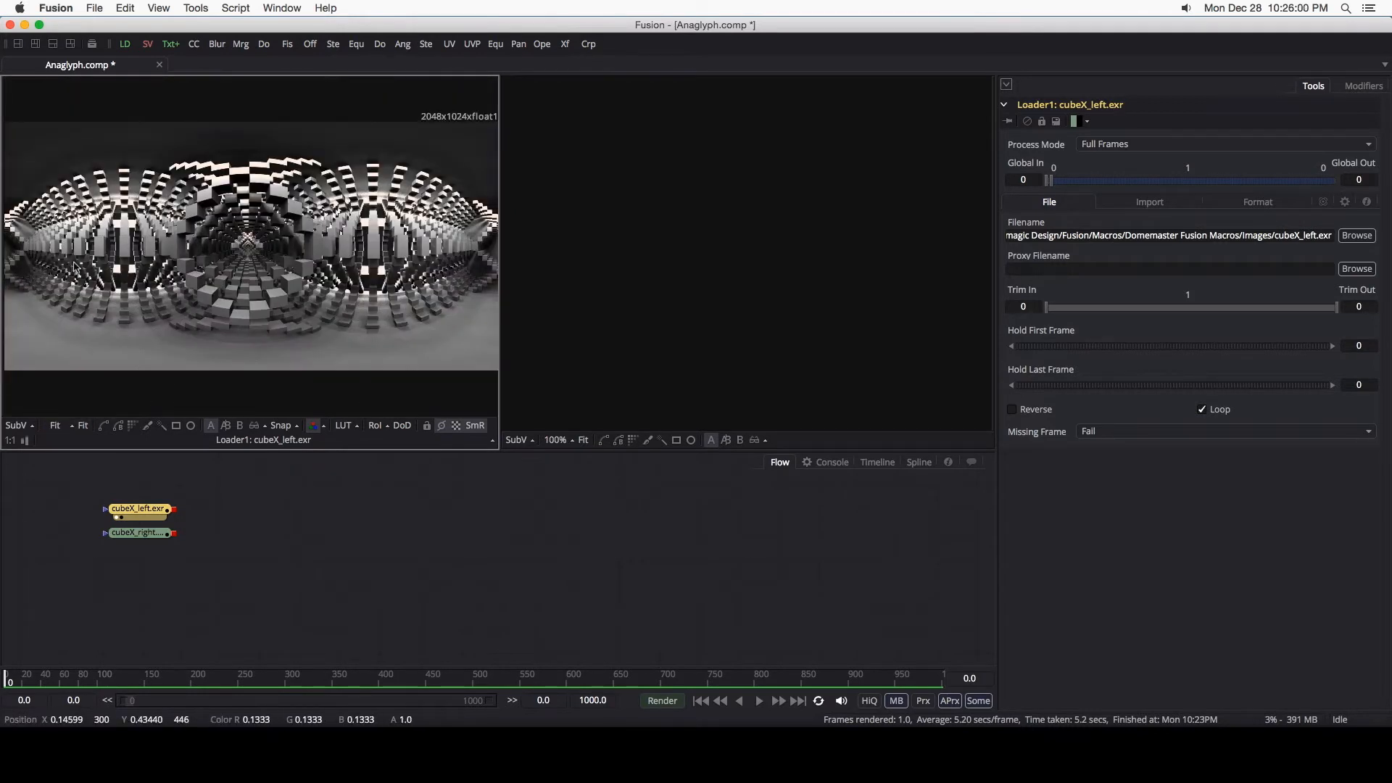
pyautogui.click(138, 533)
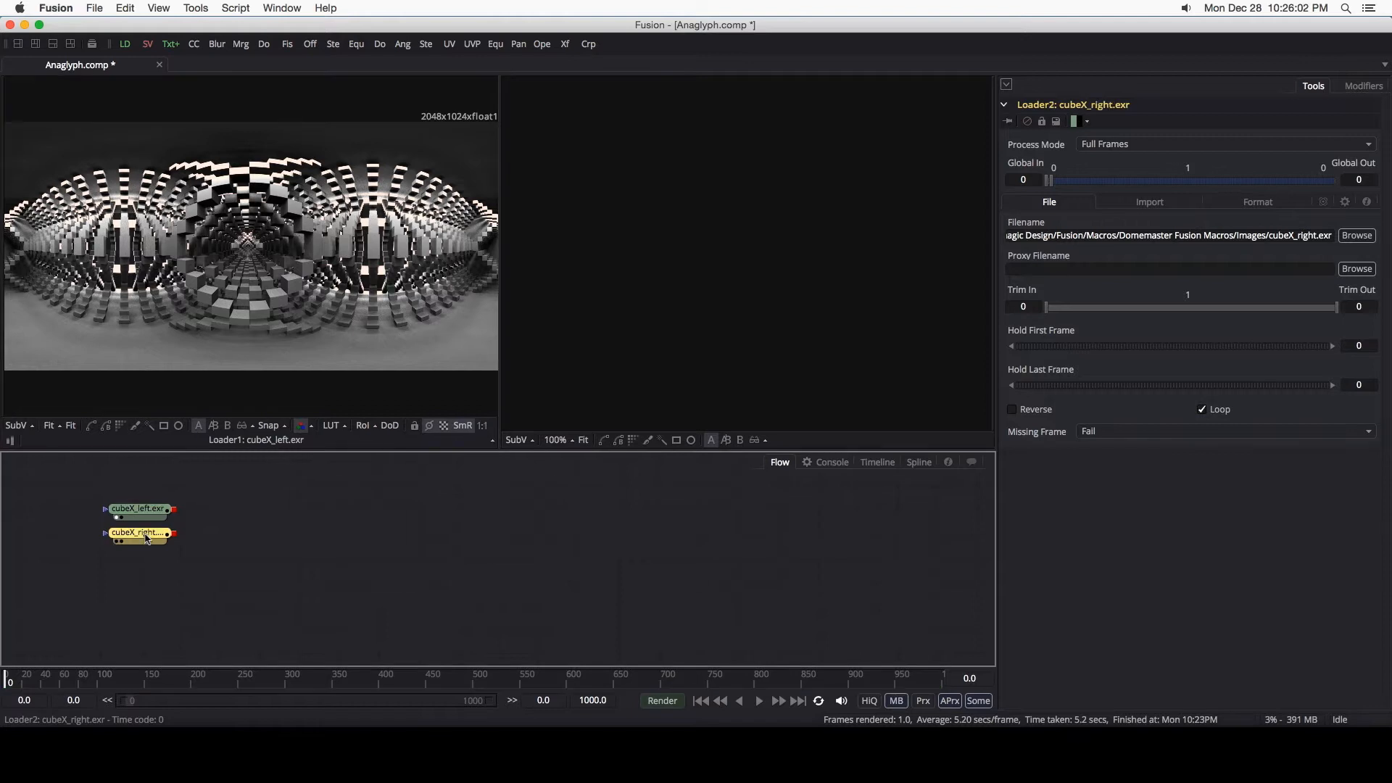
pyautogui.click(137, 510)
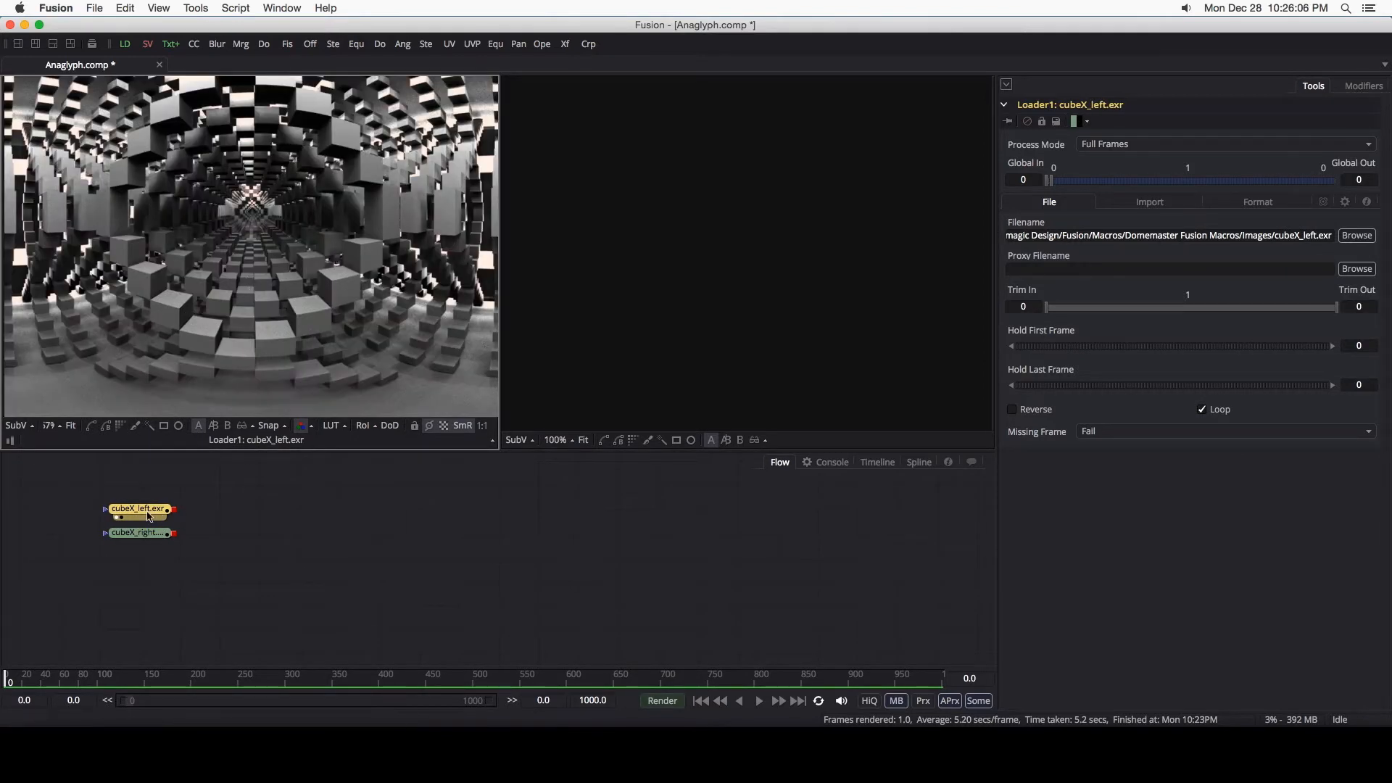
# Step: Add a StereoAnaglyphHalfColorMerge macro wired with cubeX_left as Left and cubeX_right as Right
pyautogui.click(194, 9)
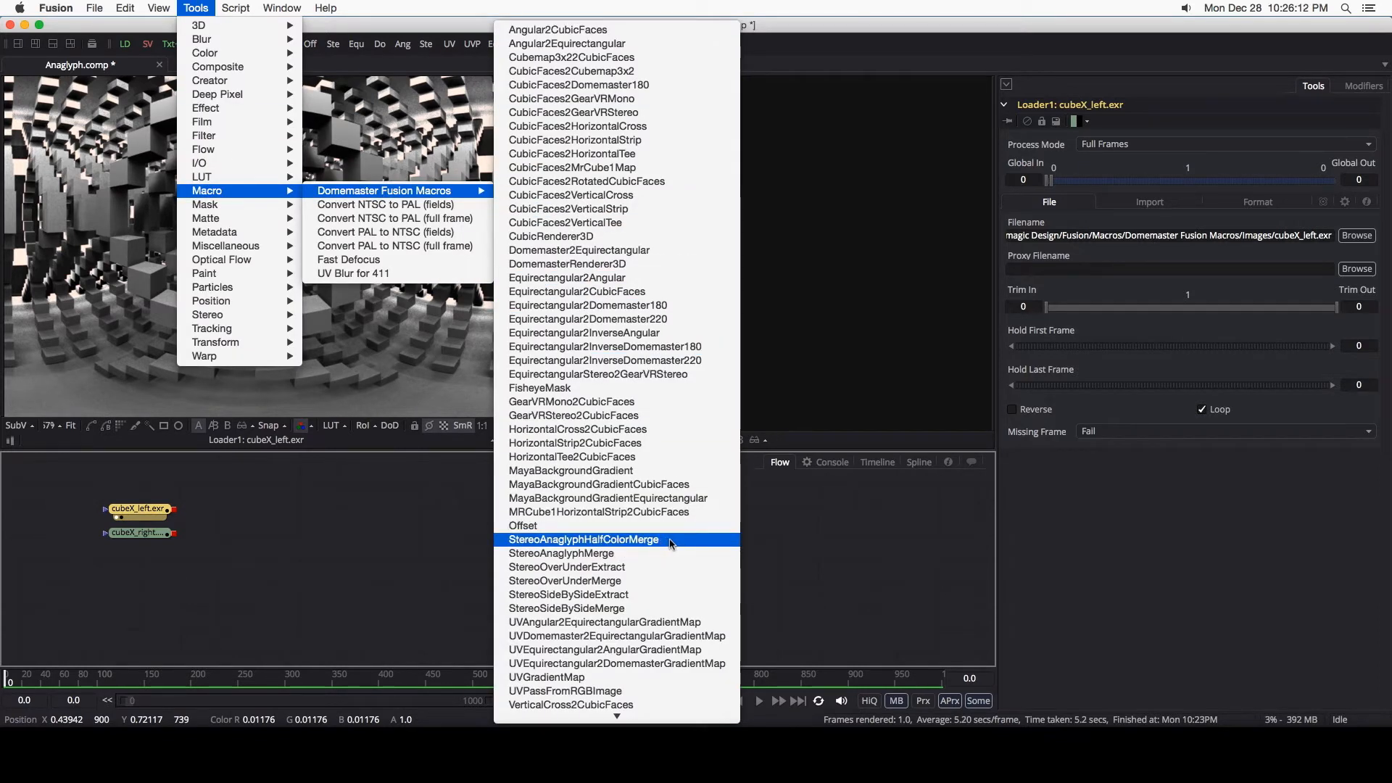
pyautogui.click(583, 540)
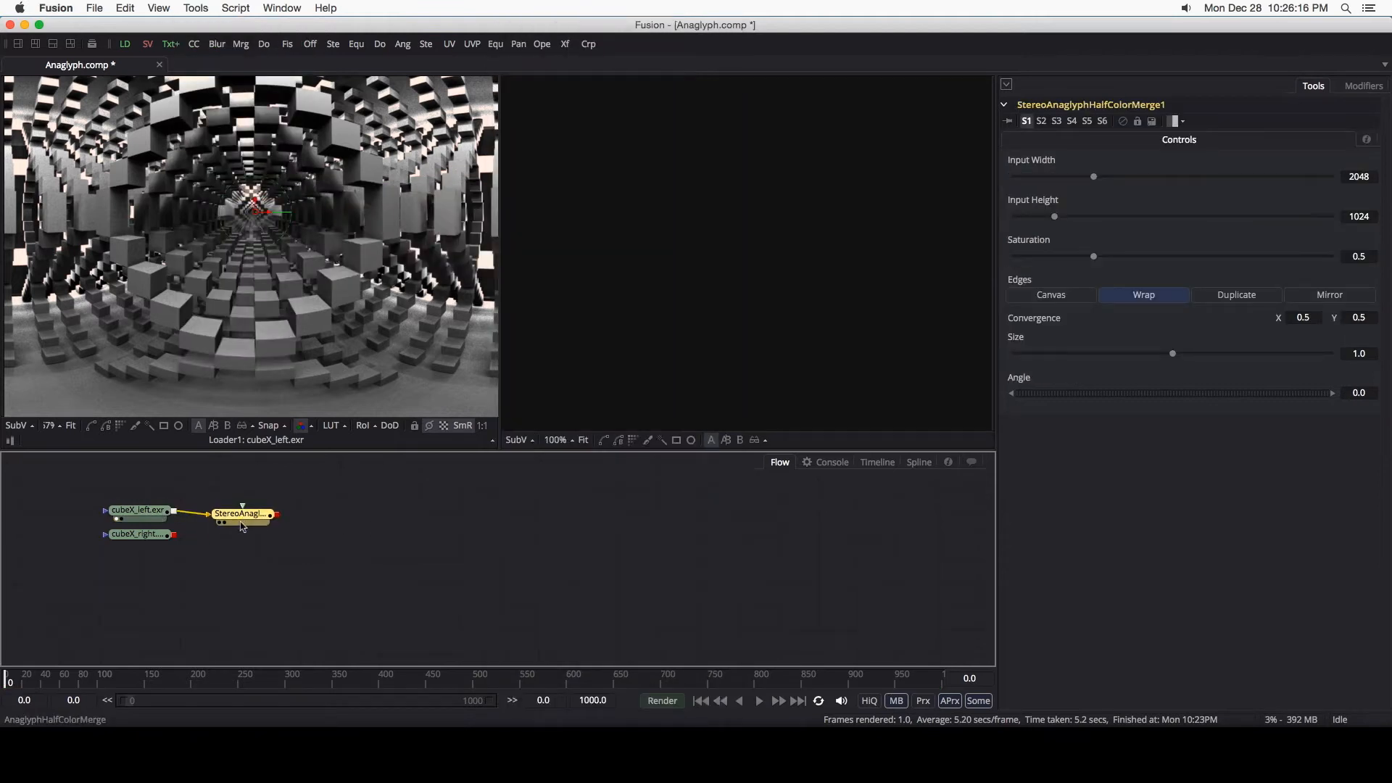
pyautogui.rightClick(242, 514)
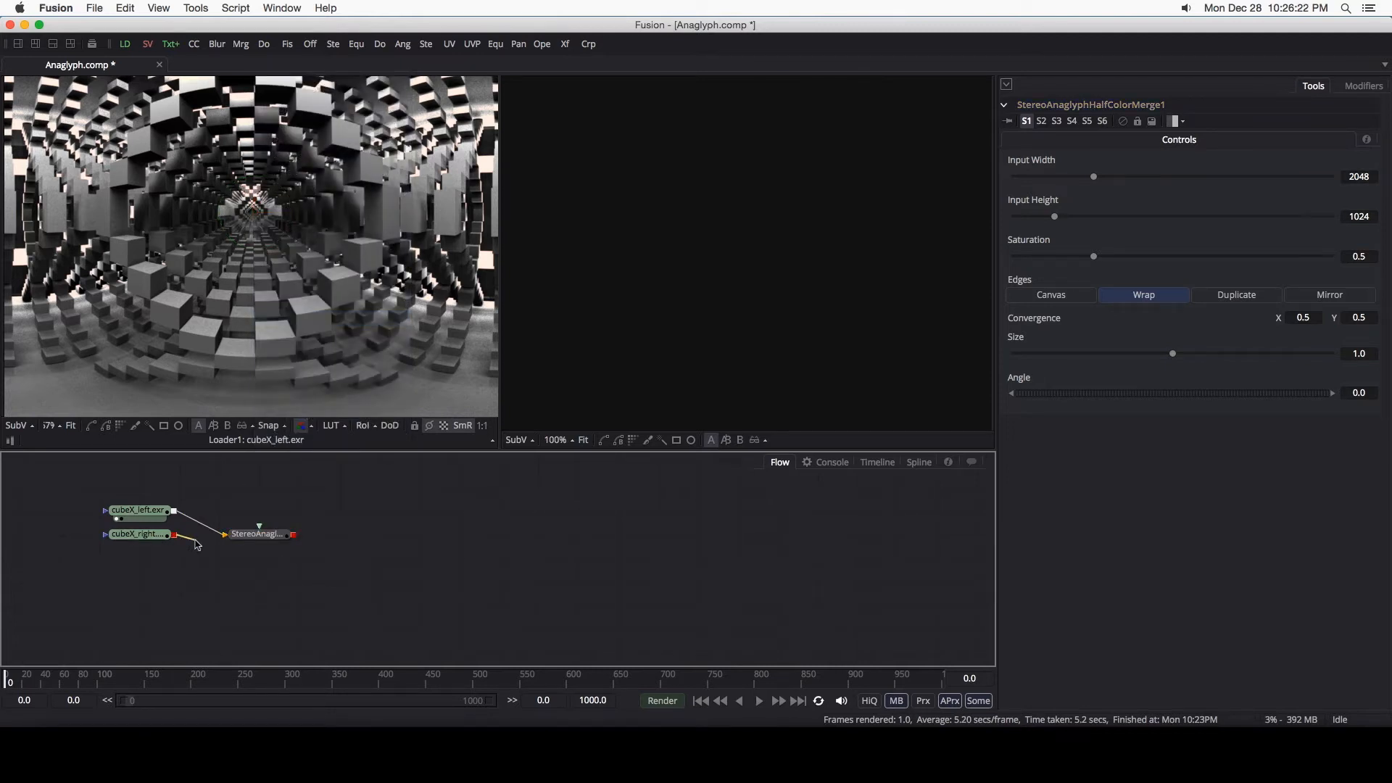
pyautogui.click(172, 534)
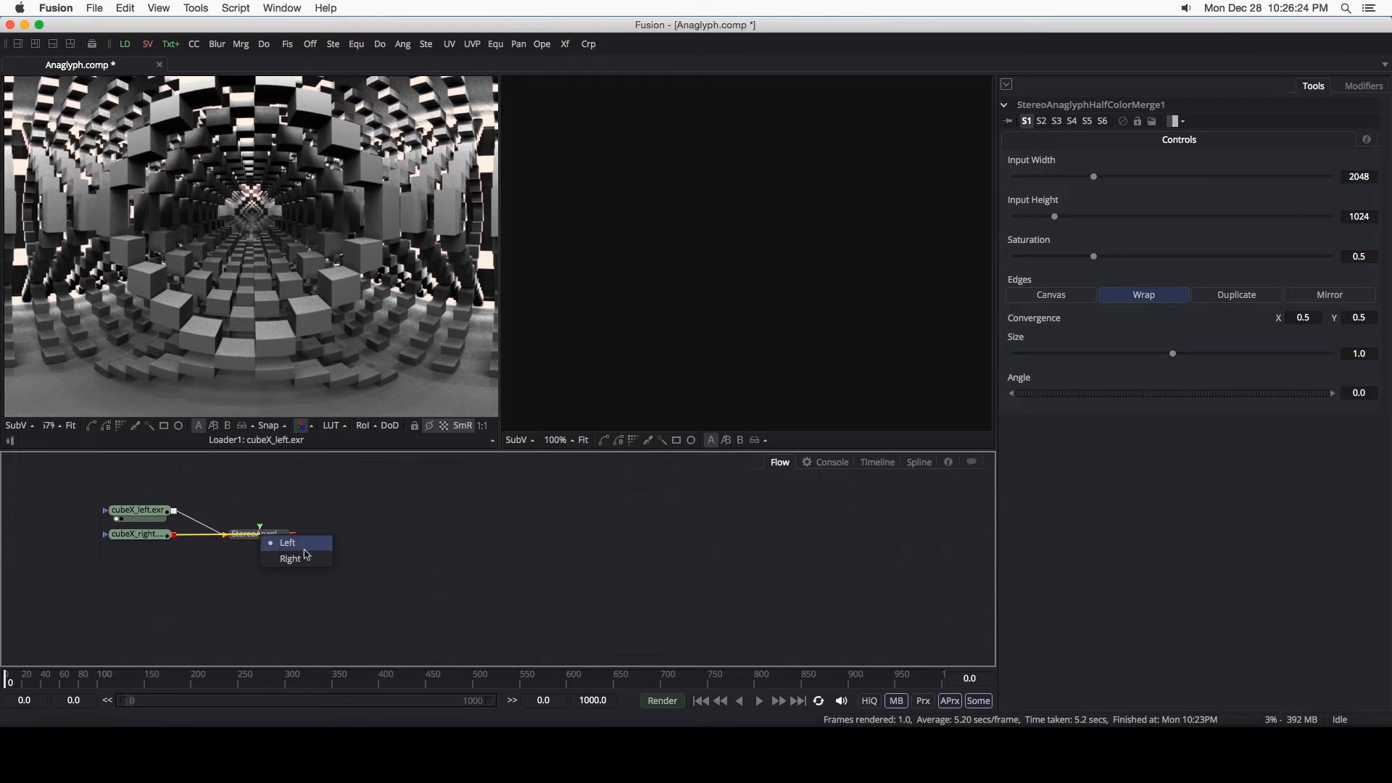
pyautogui.click(287, 543)
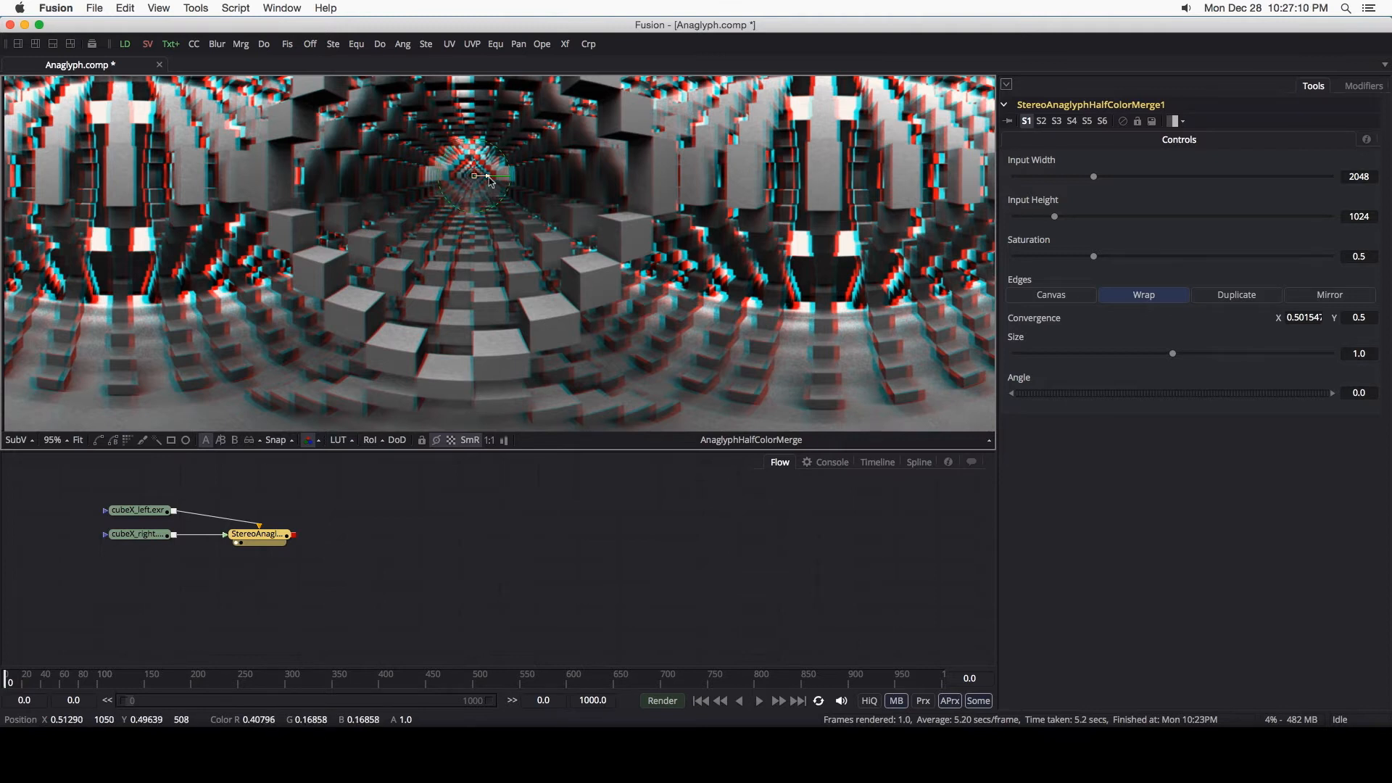
# Step: Scrub Convergence X of the anaglyph from 0.50154 down to about 0.4995
pyautogui.moveTo(487, 180); pyautogui.dragTo(473, 176)
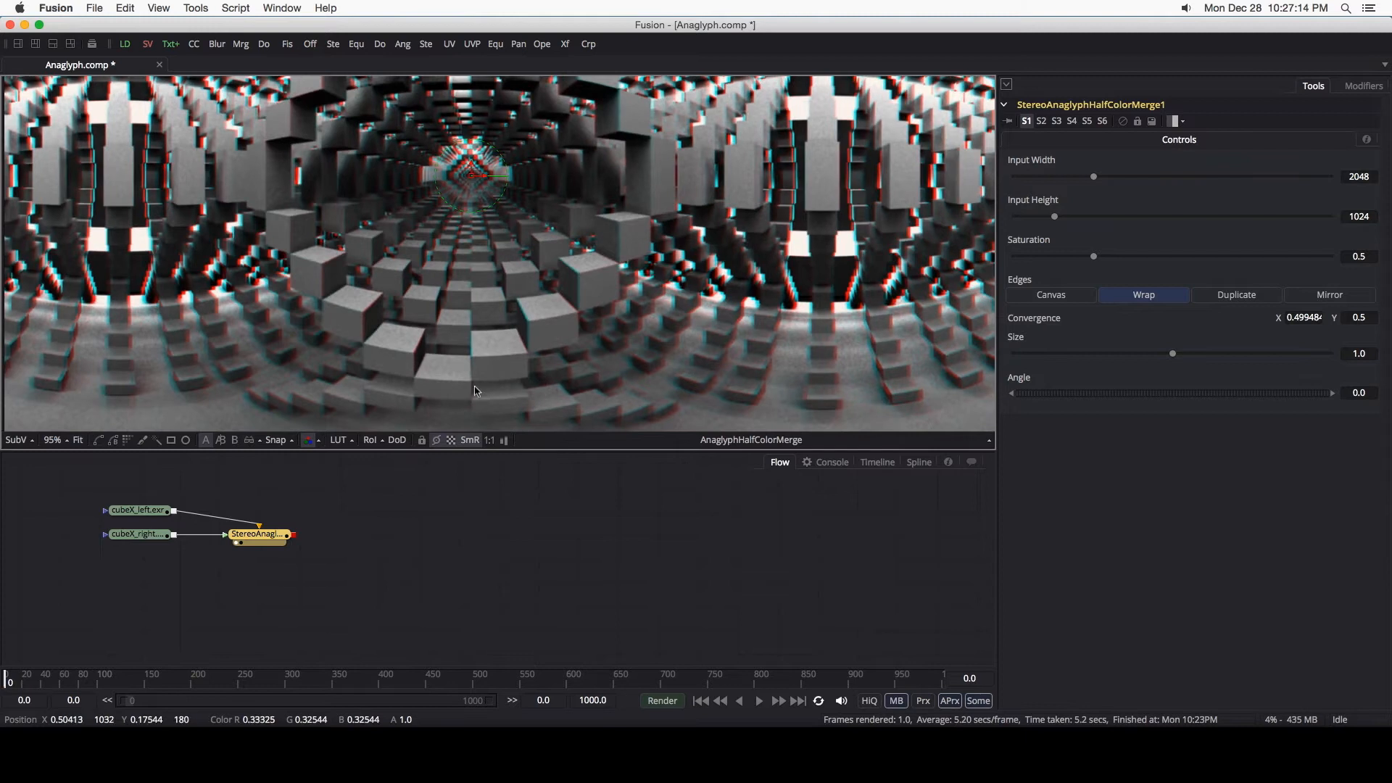
pyautogui.moveTo(480, 176)
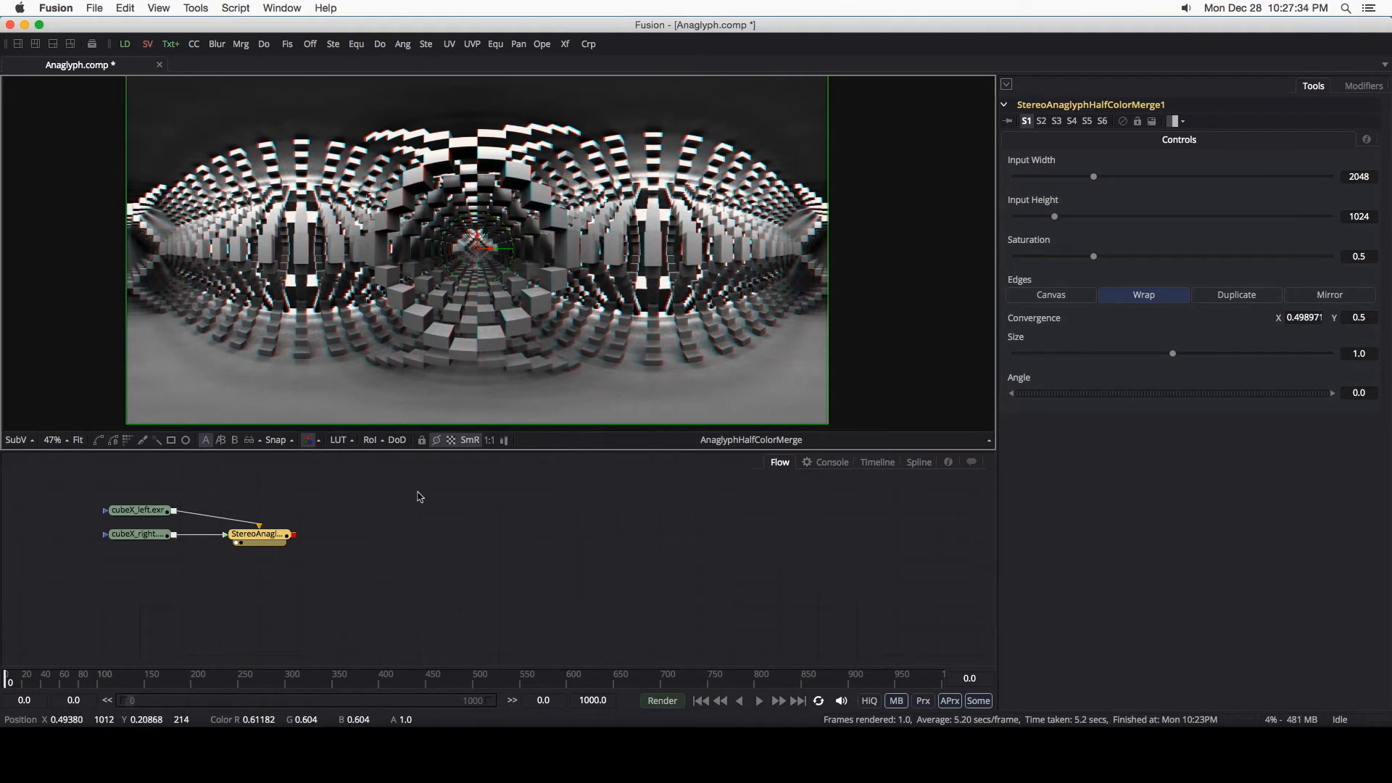
pyautogui.moveTo(148, 44)
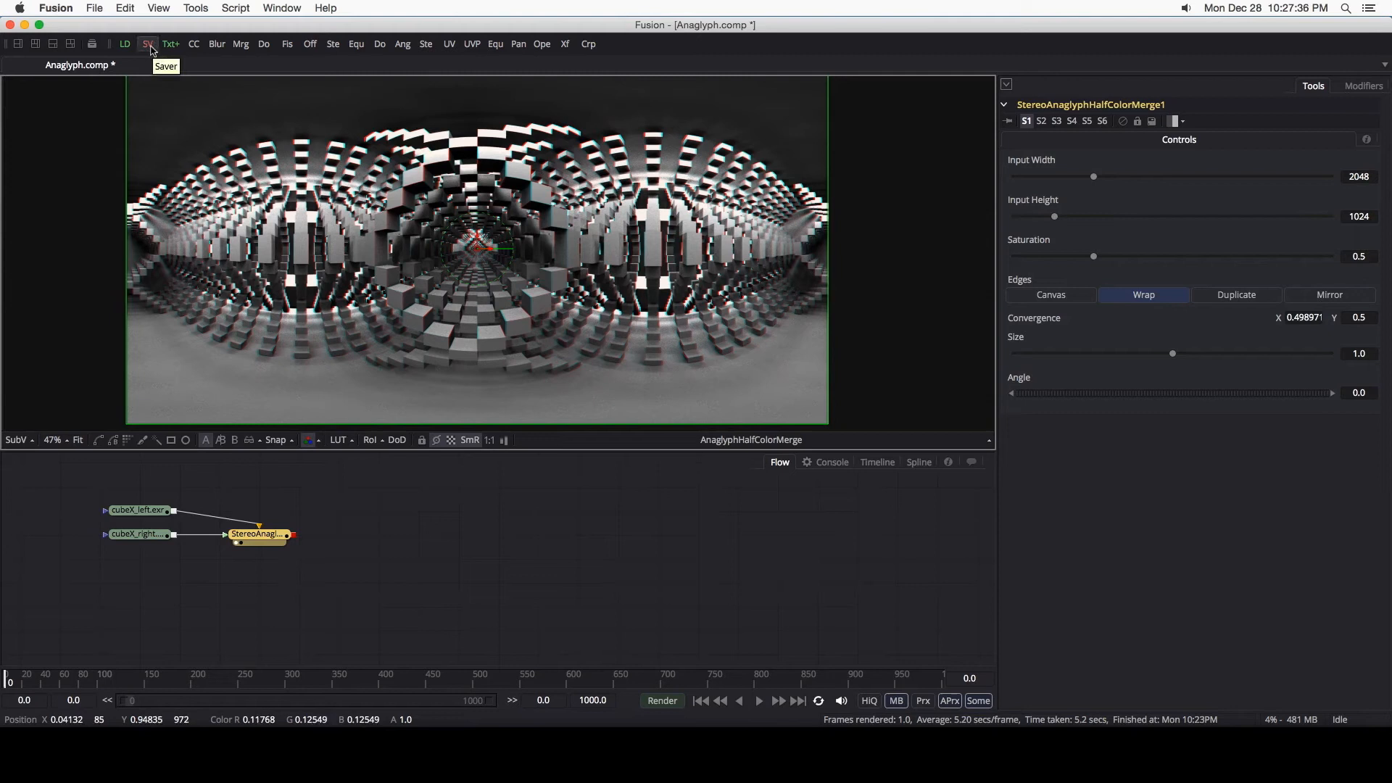
# Step: Add a Saver writing anaglyph.0000.png as a PNG file to the desktop
pyautogui.click(148, 44)
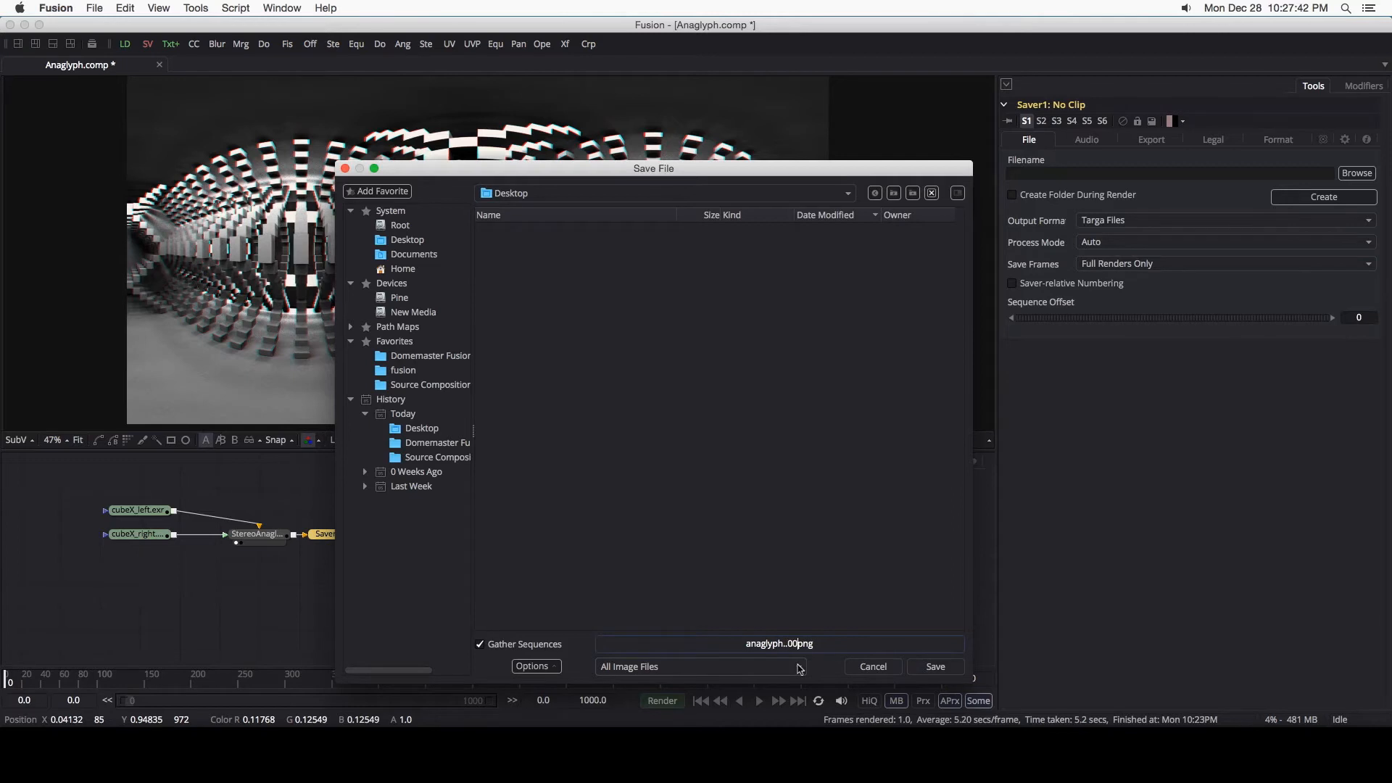
pyautogui.write('0000.')
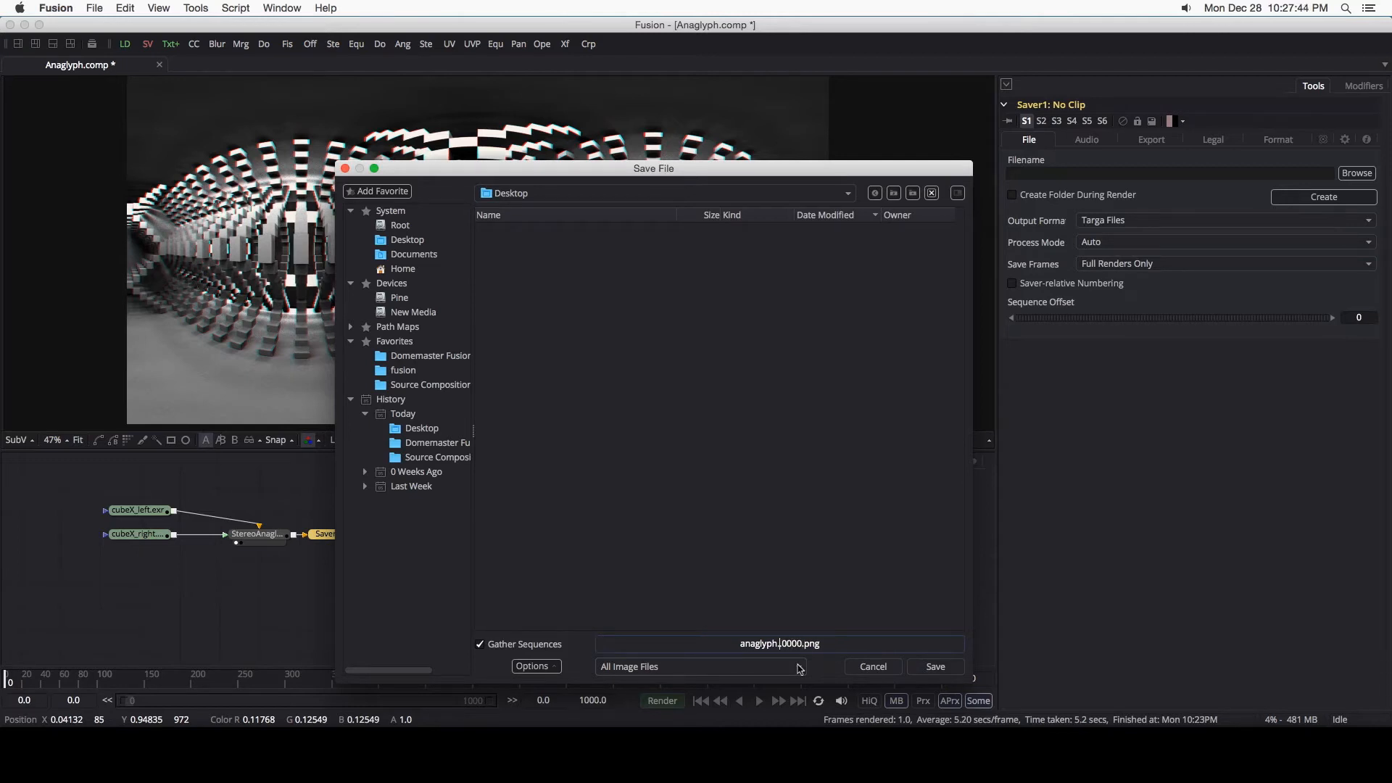
pyautogui.click(935, 666)
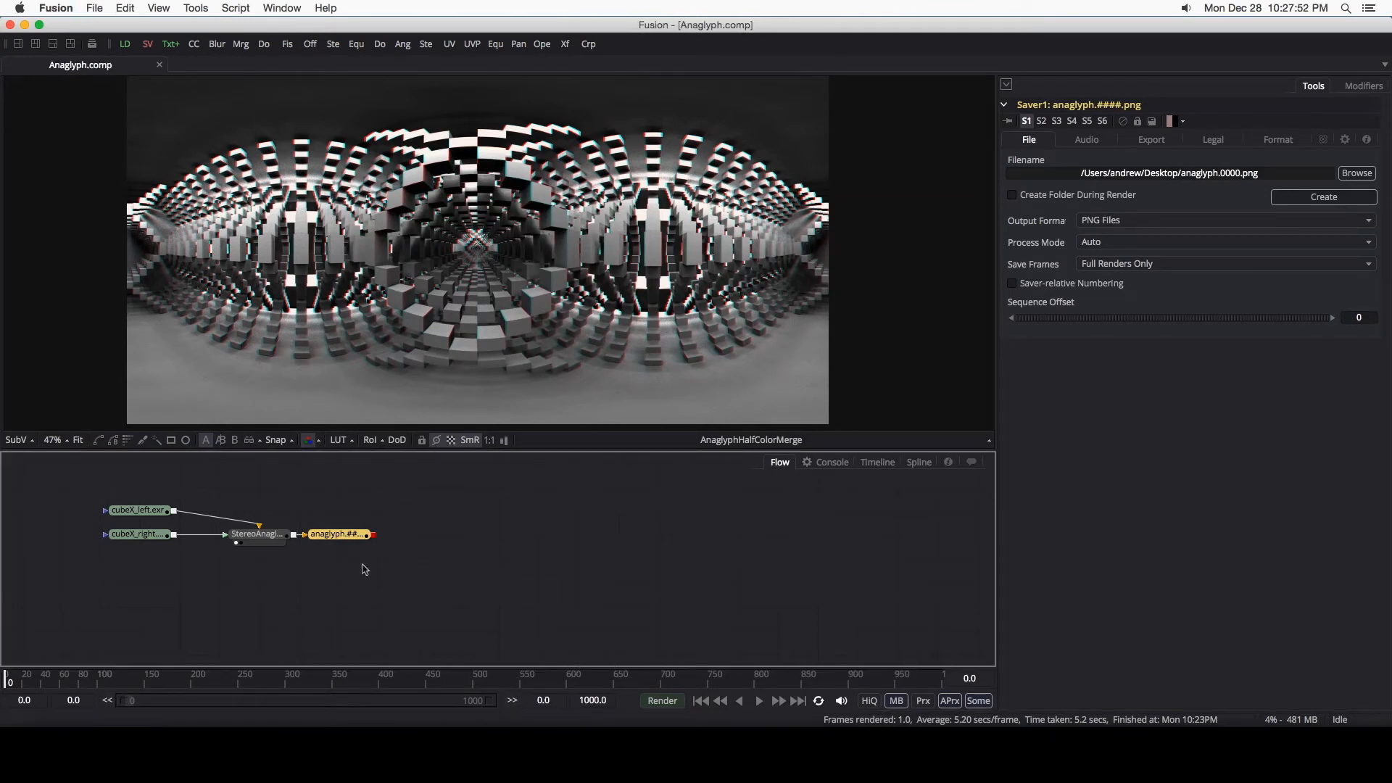
# Step: Review the left-eye source, the anaglyph merge and the Saver node's settings
pyautogui.click(138, 509)
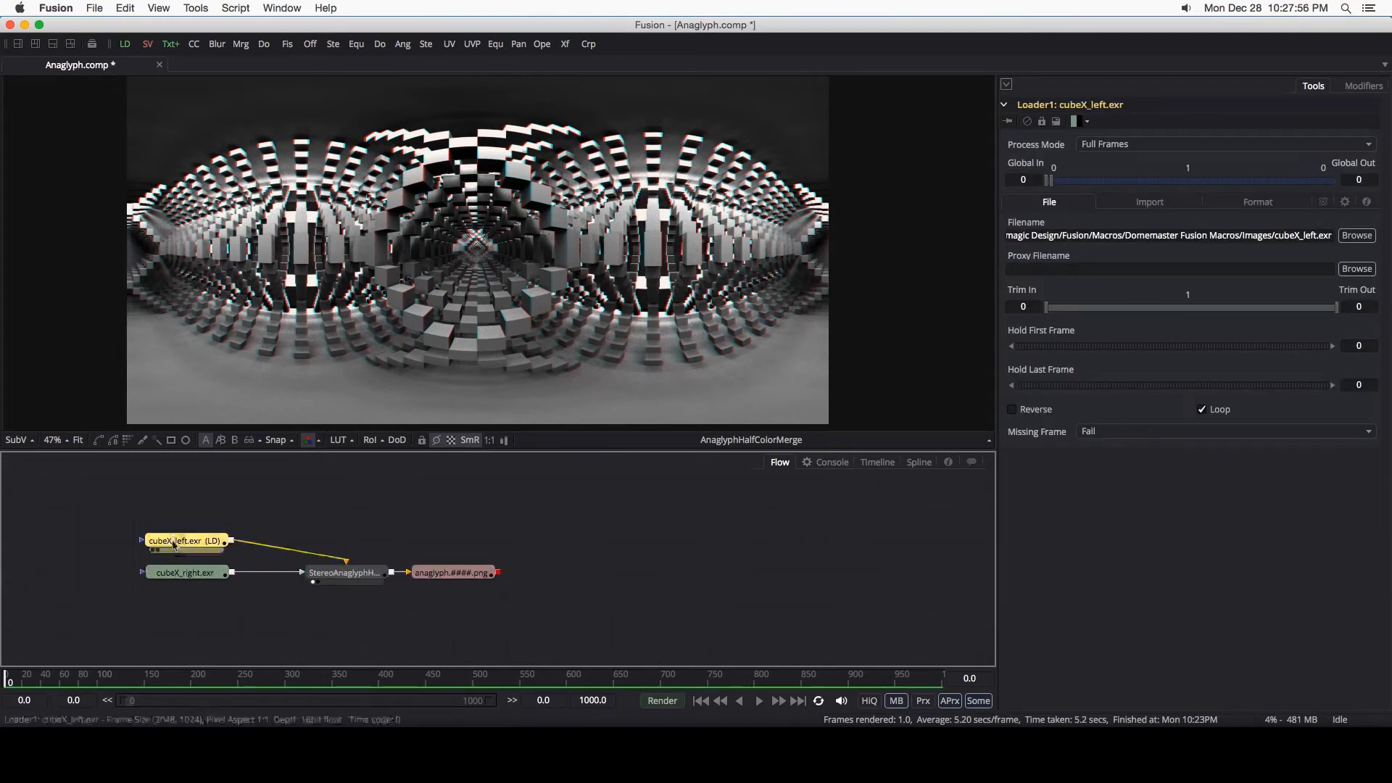
pyautogui.click(346, 571)
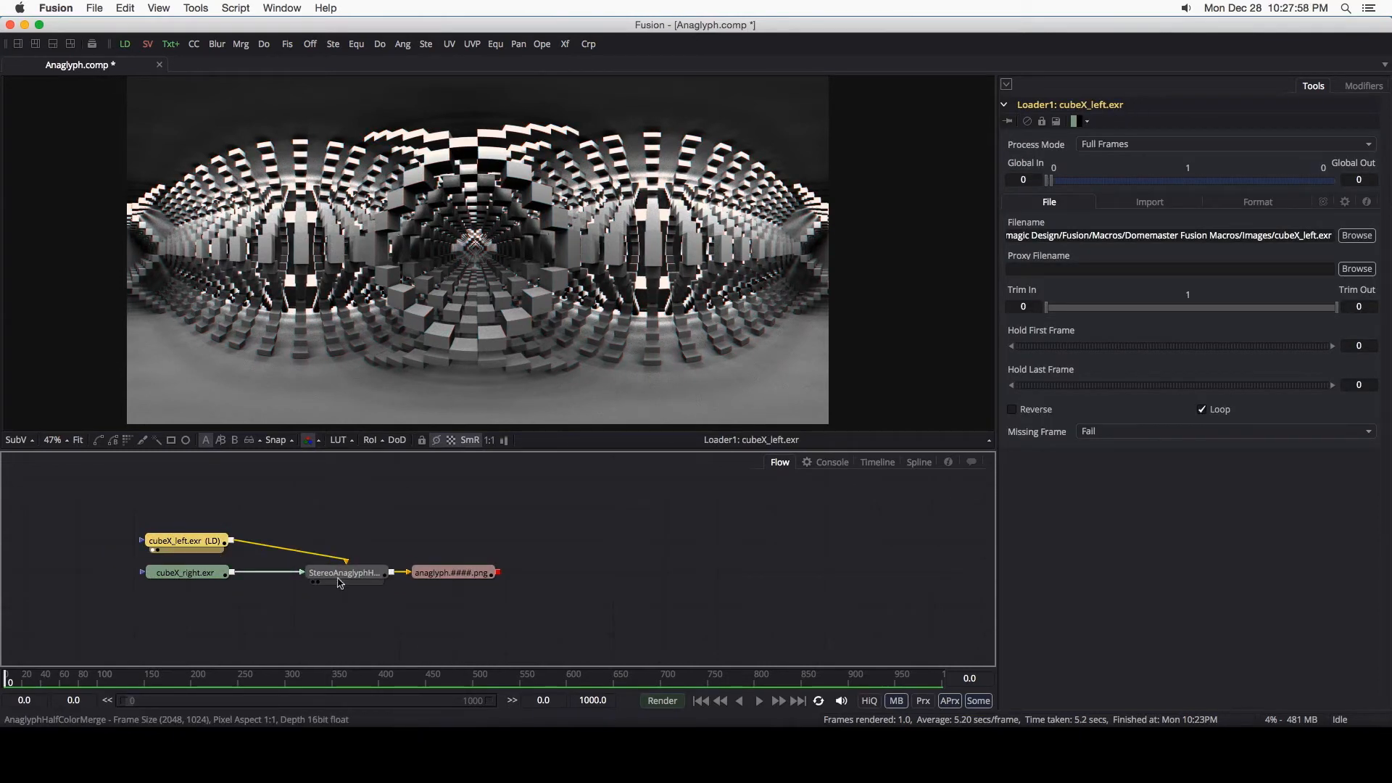
pyautogui.click(345, 572)
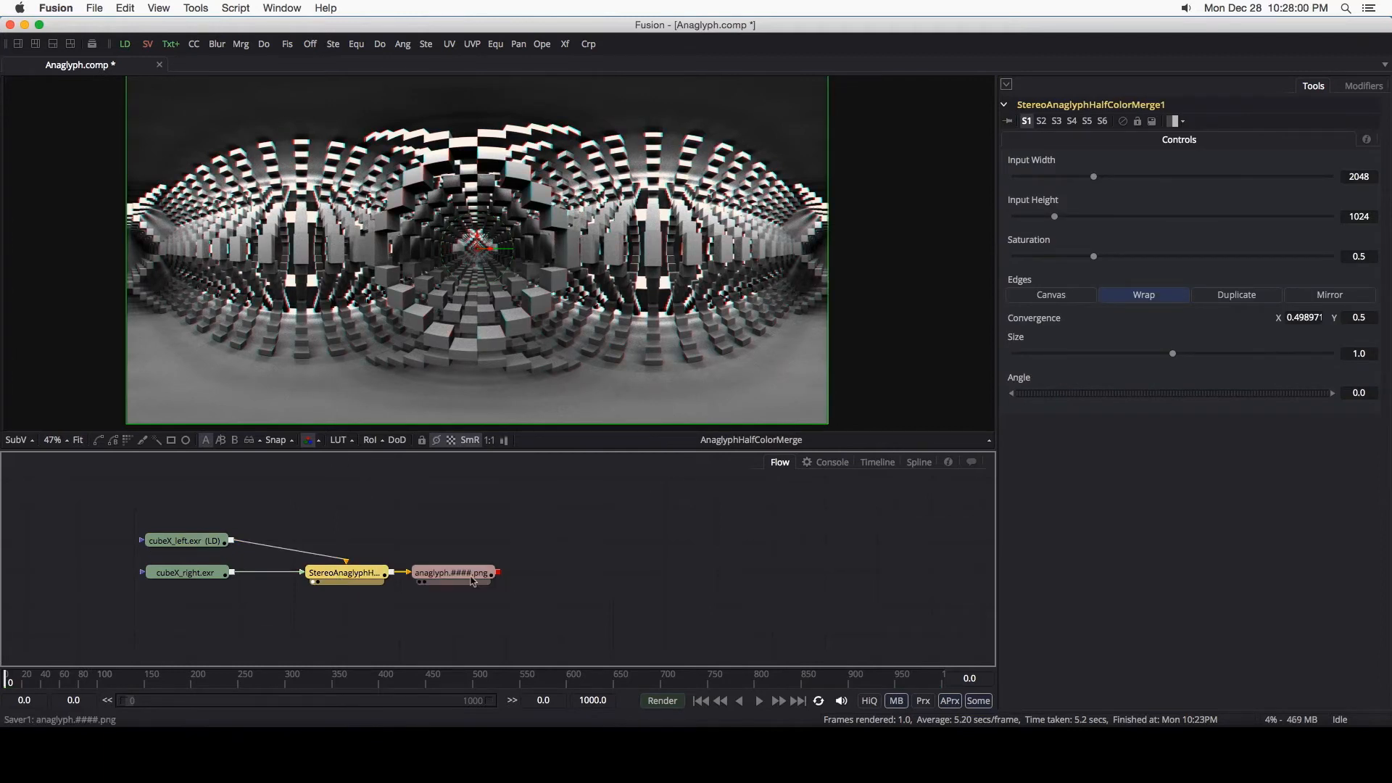
pyautogui.click(453, 573)
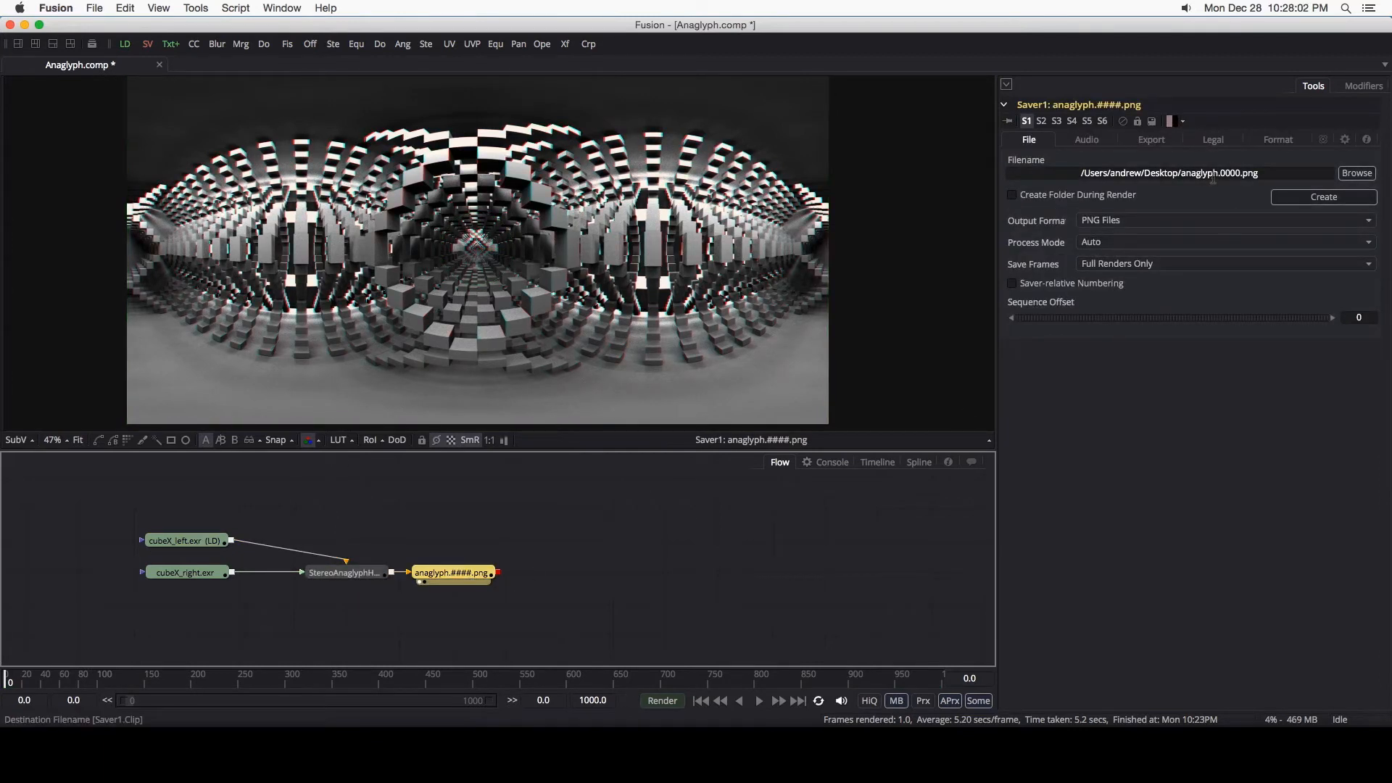
pyautogui.doubleClick(1238, 173)
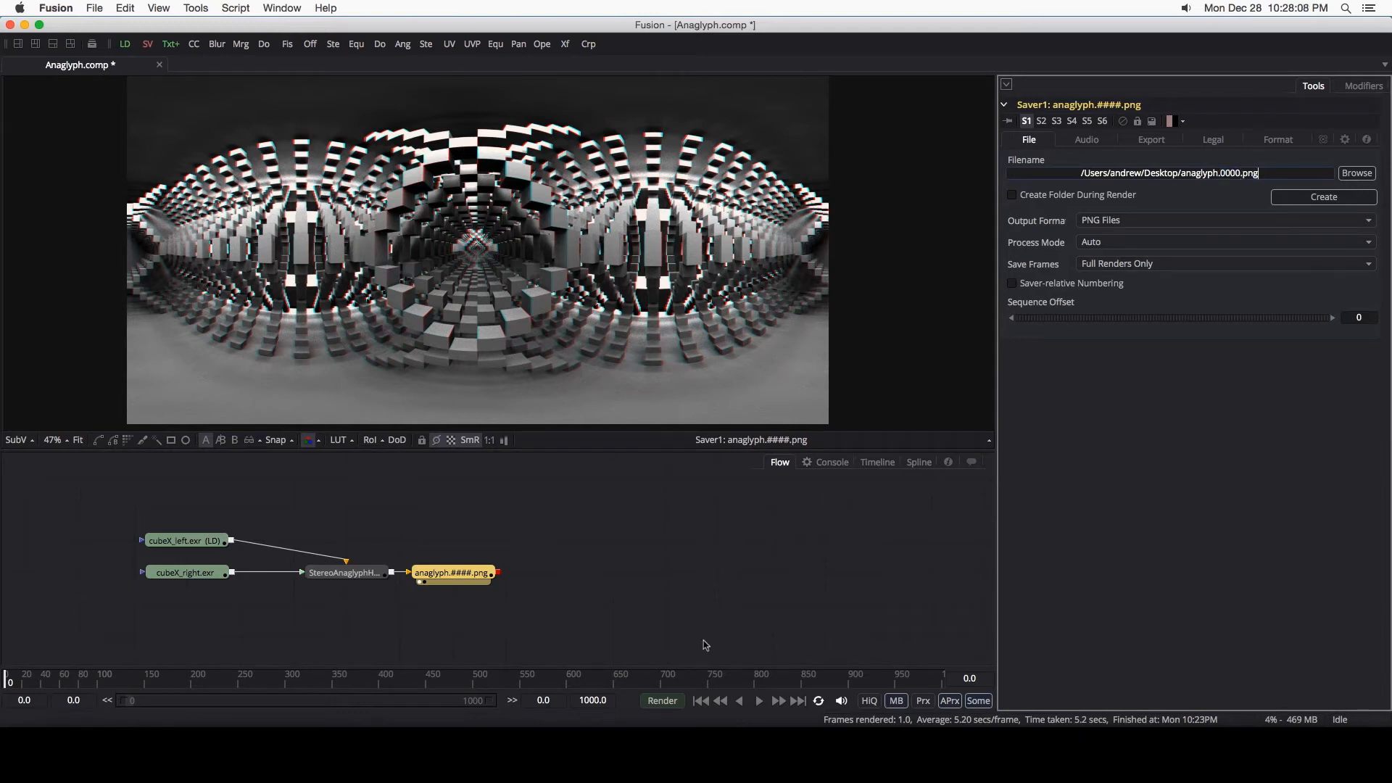
# Step: Render the single frame to anaglyph.0000.png and acknowledge the completion notice
pyautogui.click(662, 701)
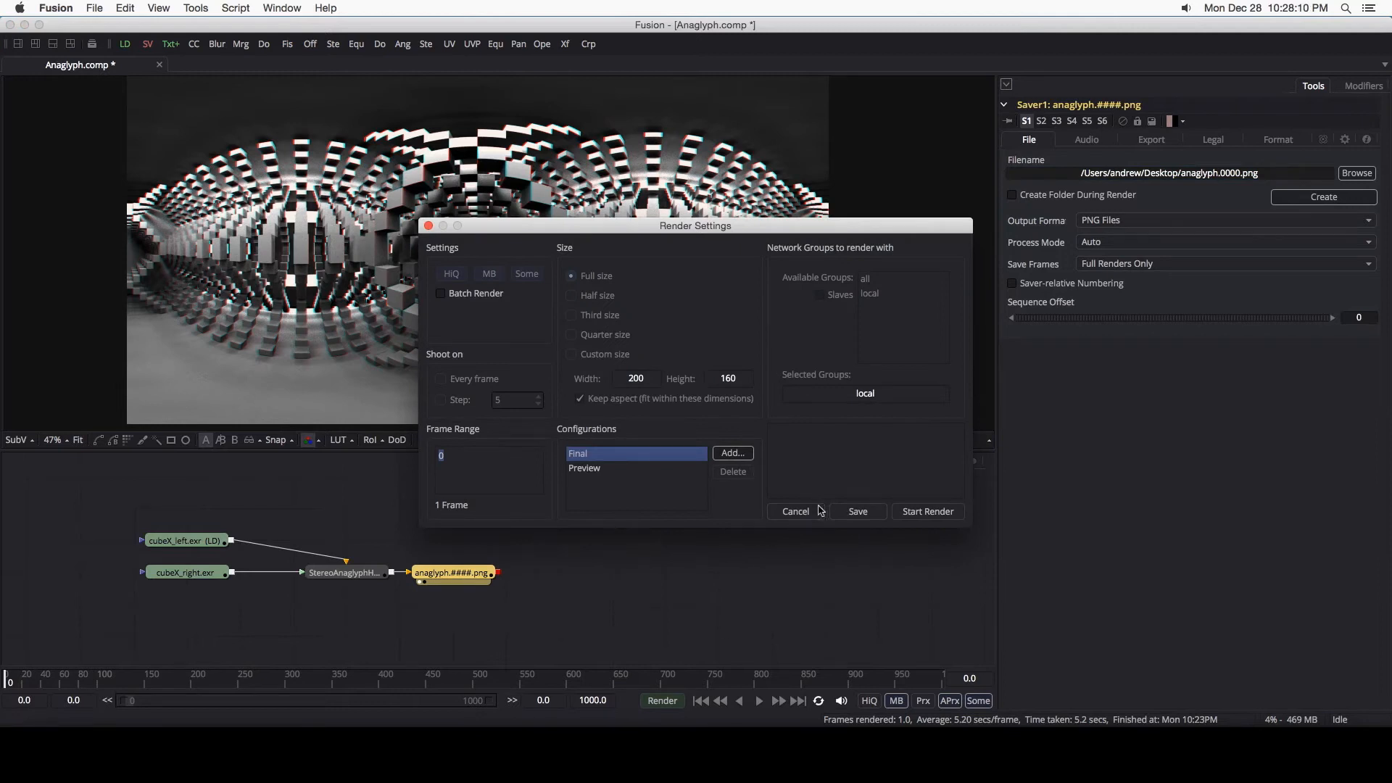
pyautogui.click(927, 511)
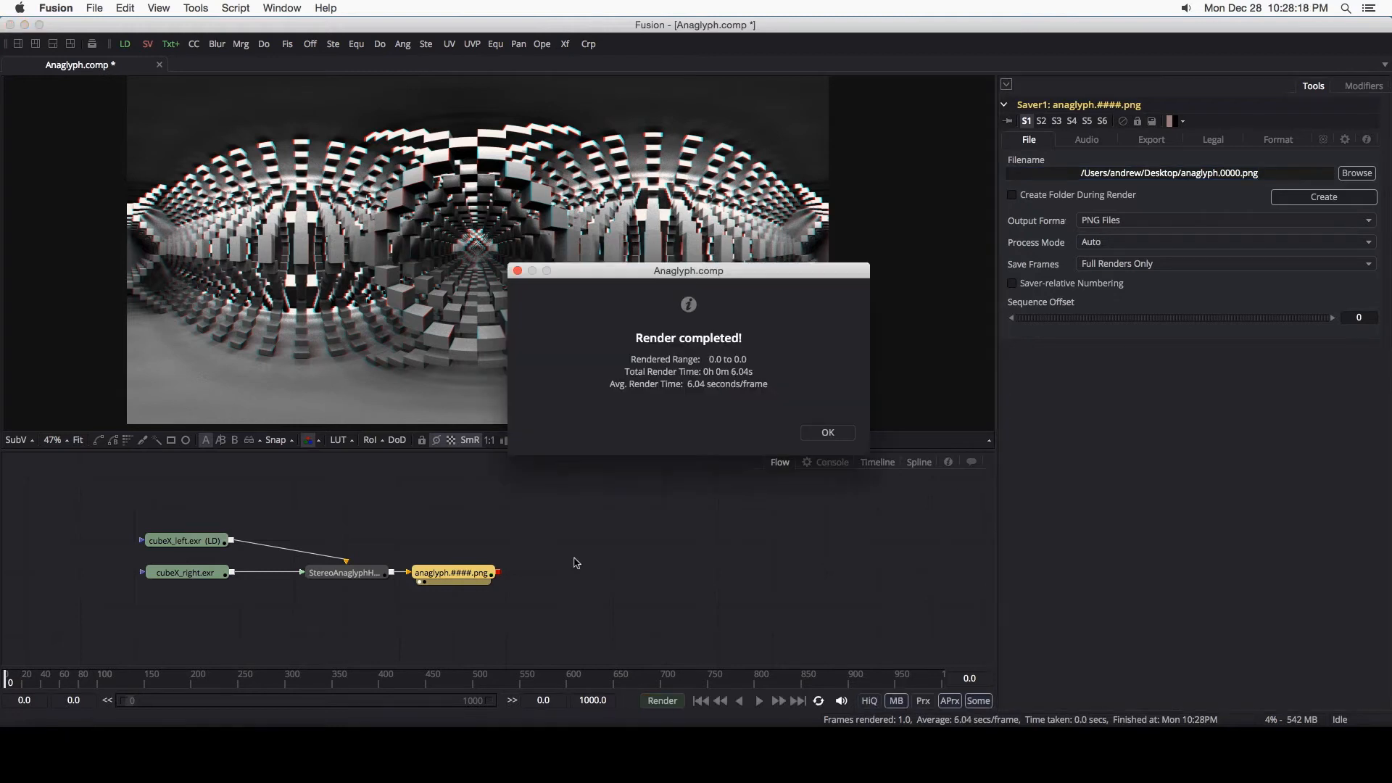
pyautogui.click(825, 433)
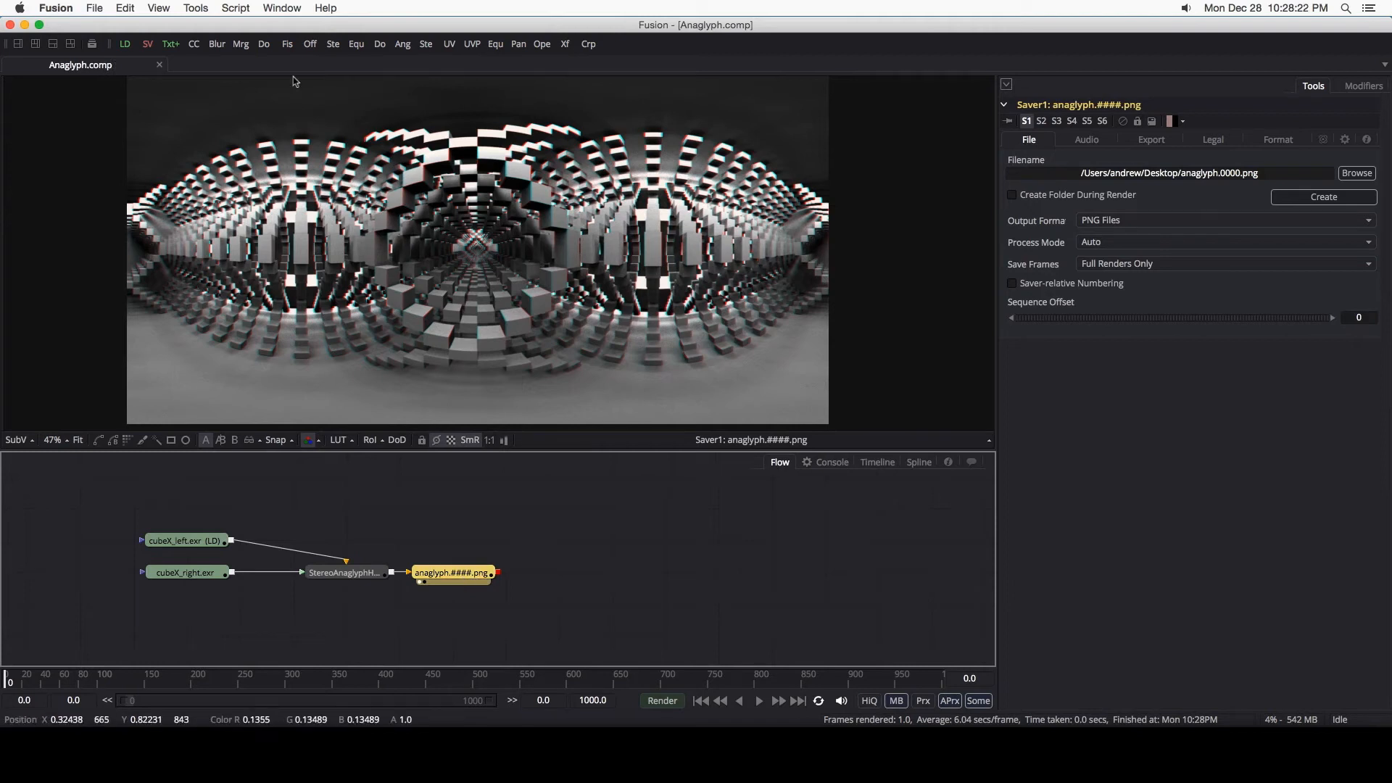
pyautogui.click(235, 9)
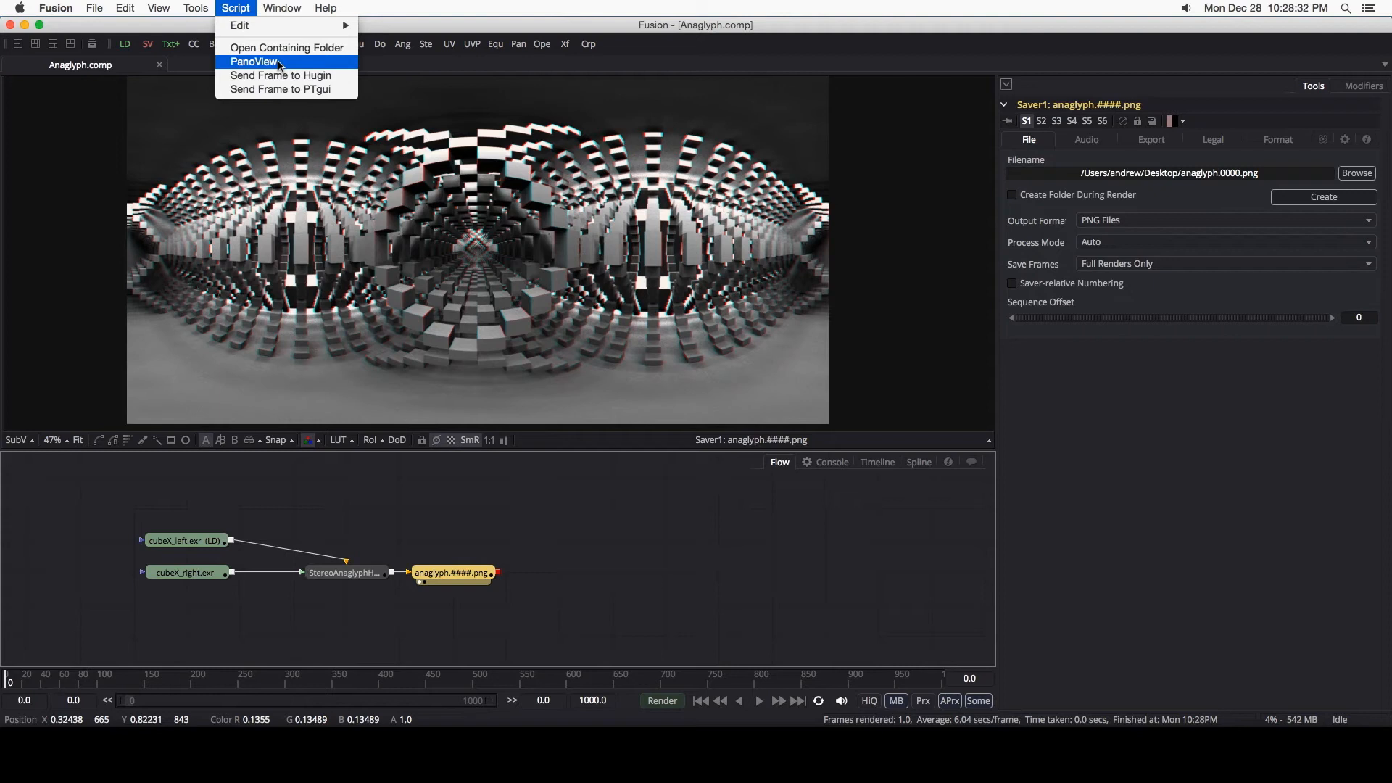
pyautogui.click(255, 61)
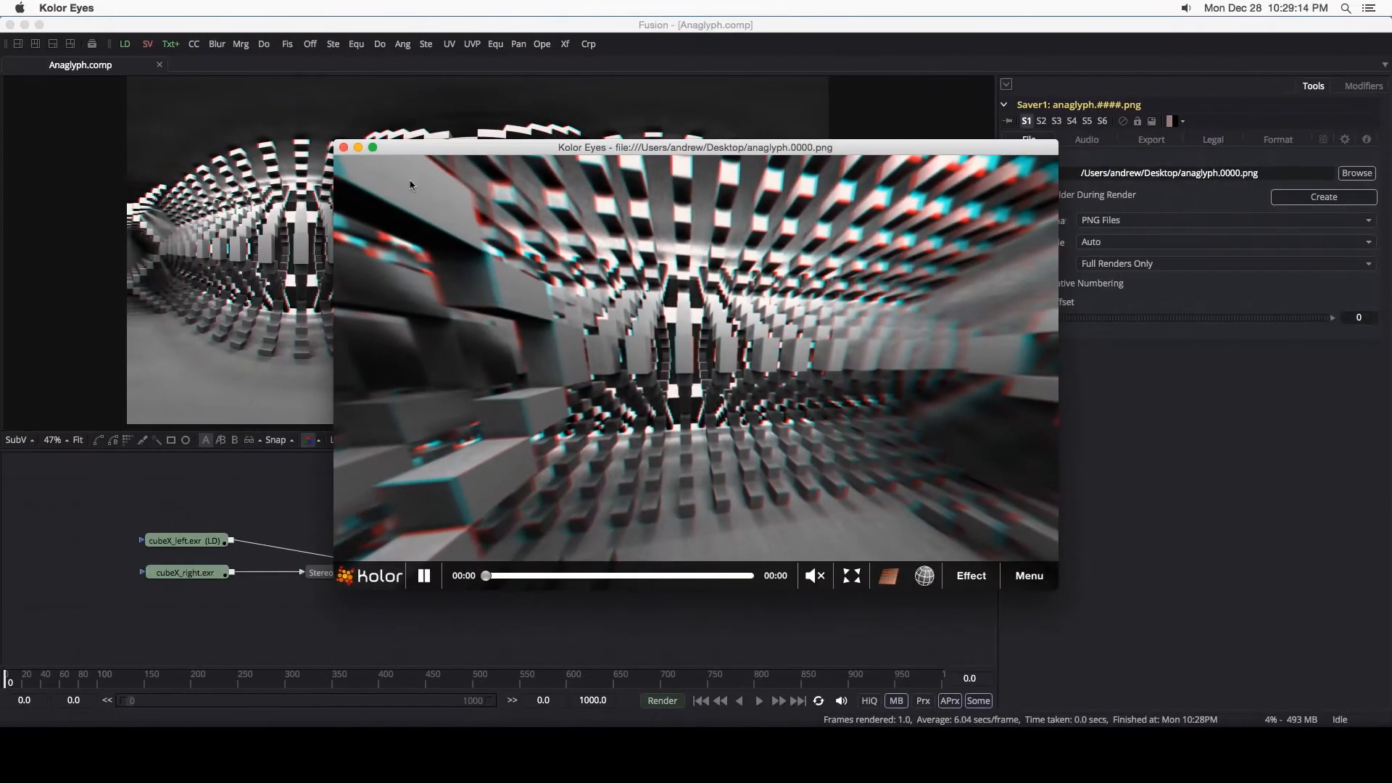
pyautogui.click(344, 148)
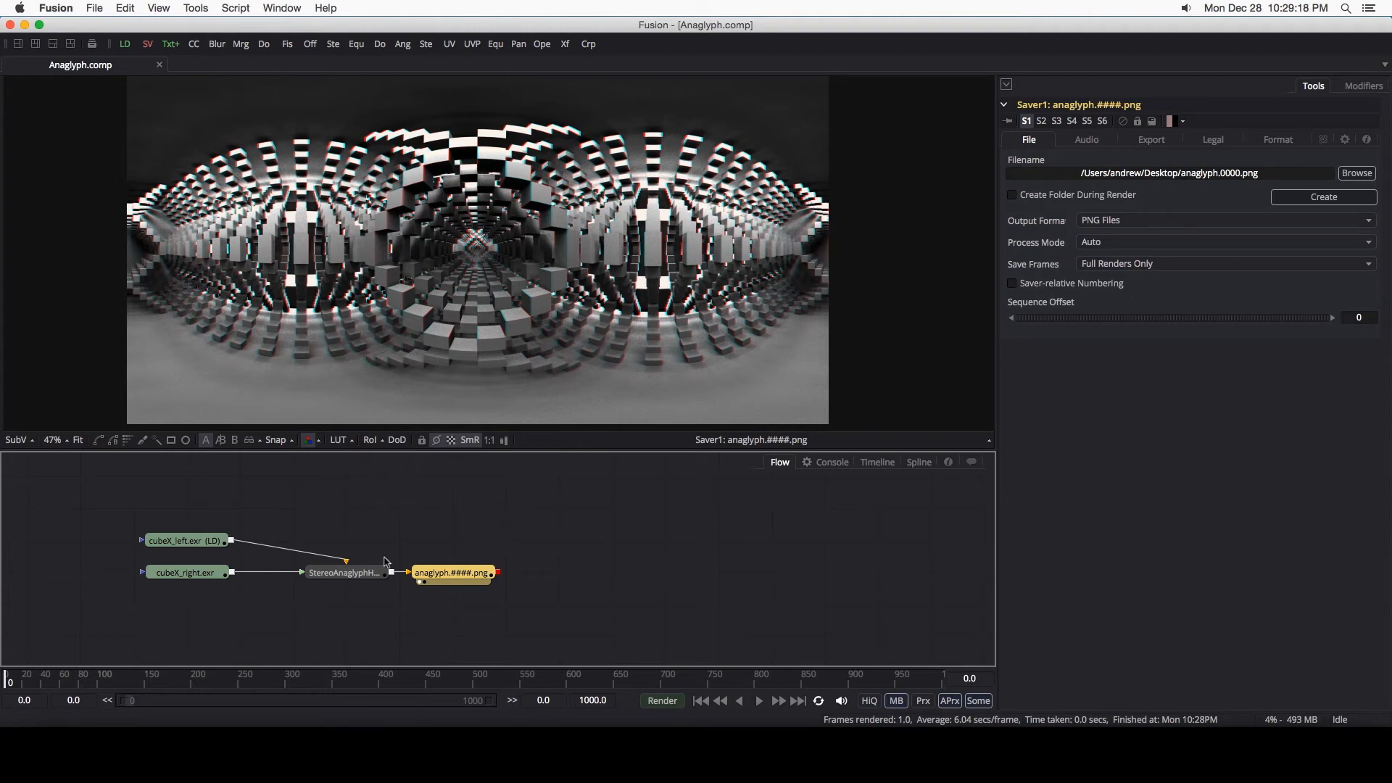
# Step: On the anaglyph merge, try an Angle then return it to 0 and set Size to about 0.99
pyautogui.click(347, 571)
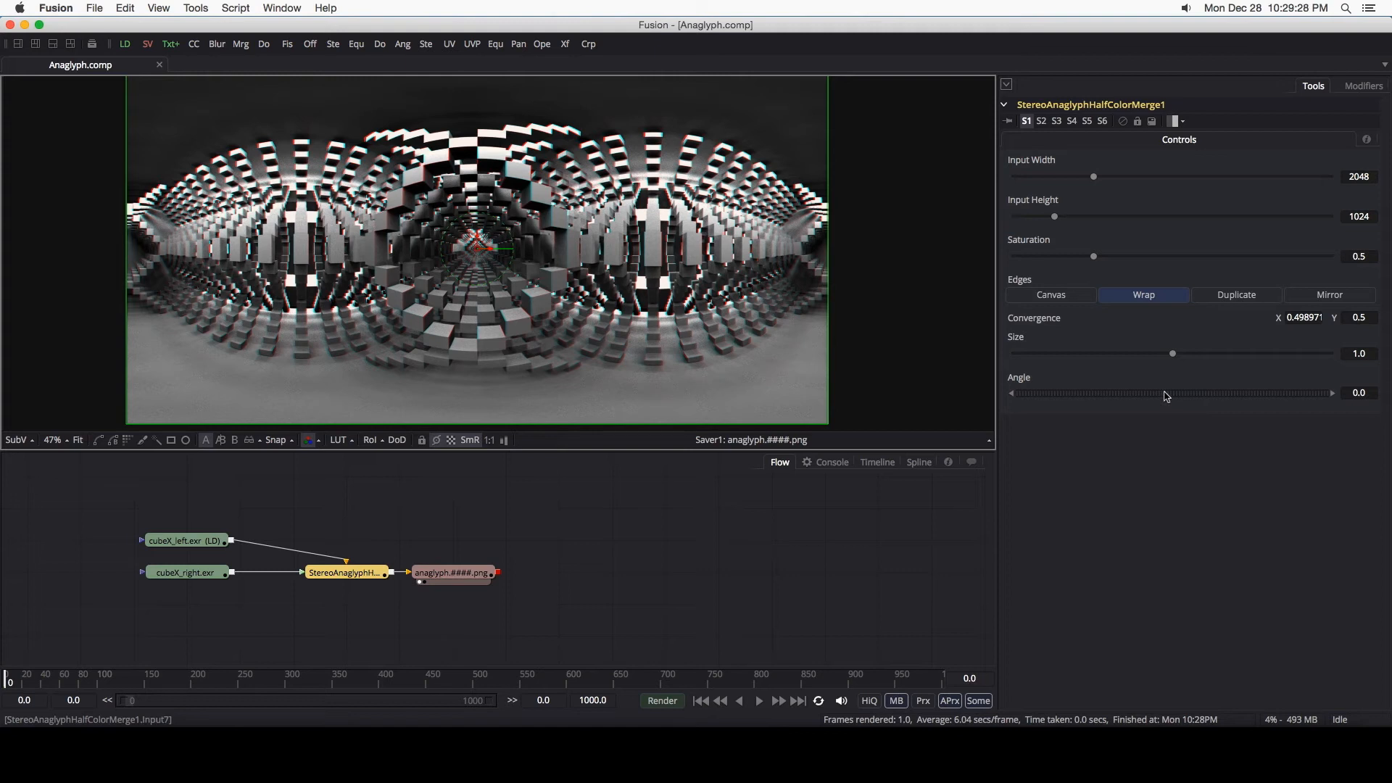
pyautogui.moveTo(1169, 399)
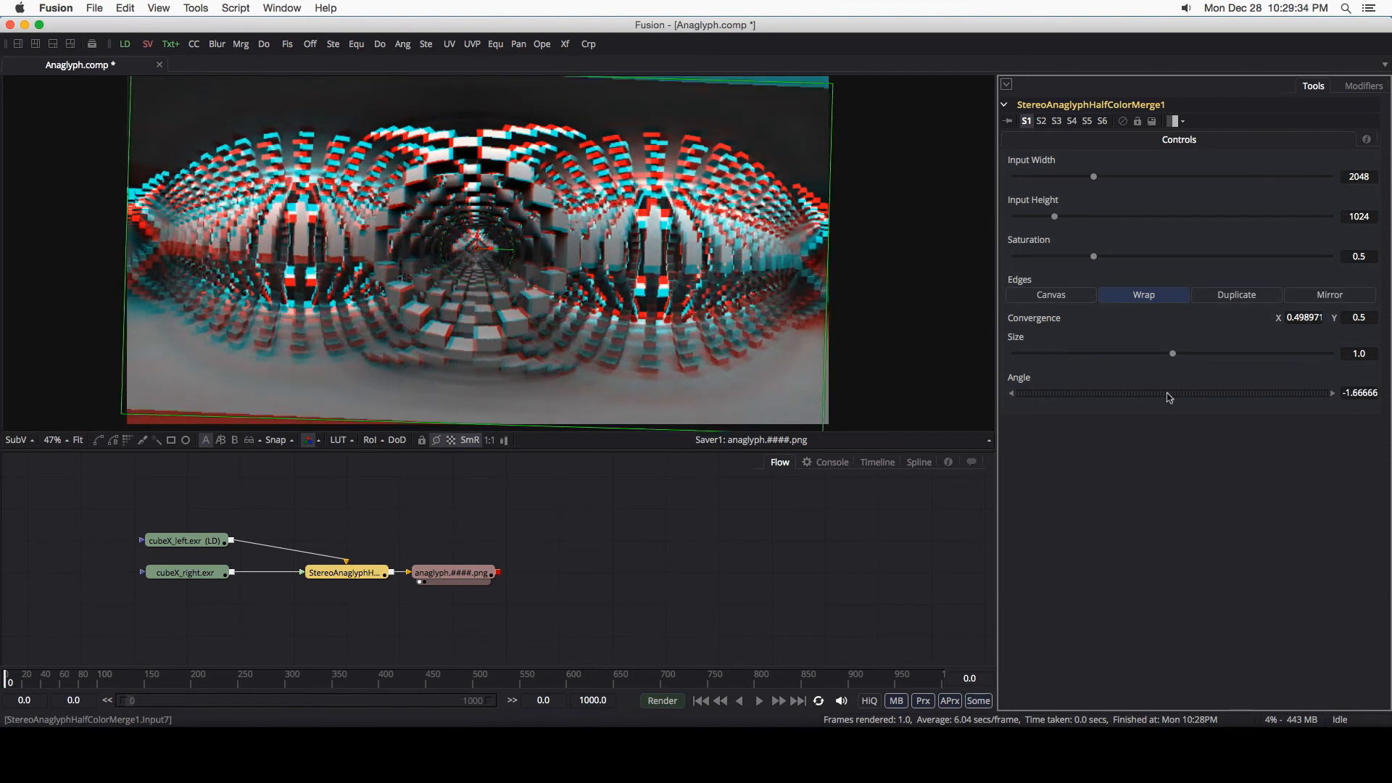
pyautogui.moveTo(1154, 393); pyautogui.dragTo(1332, 393)
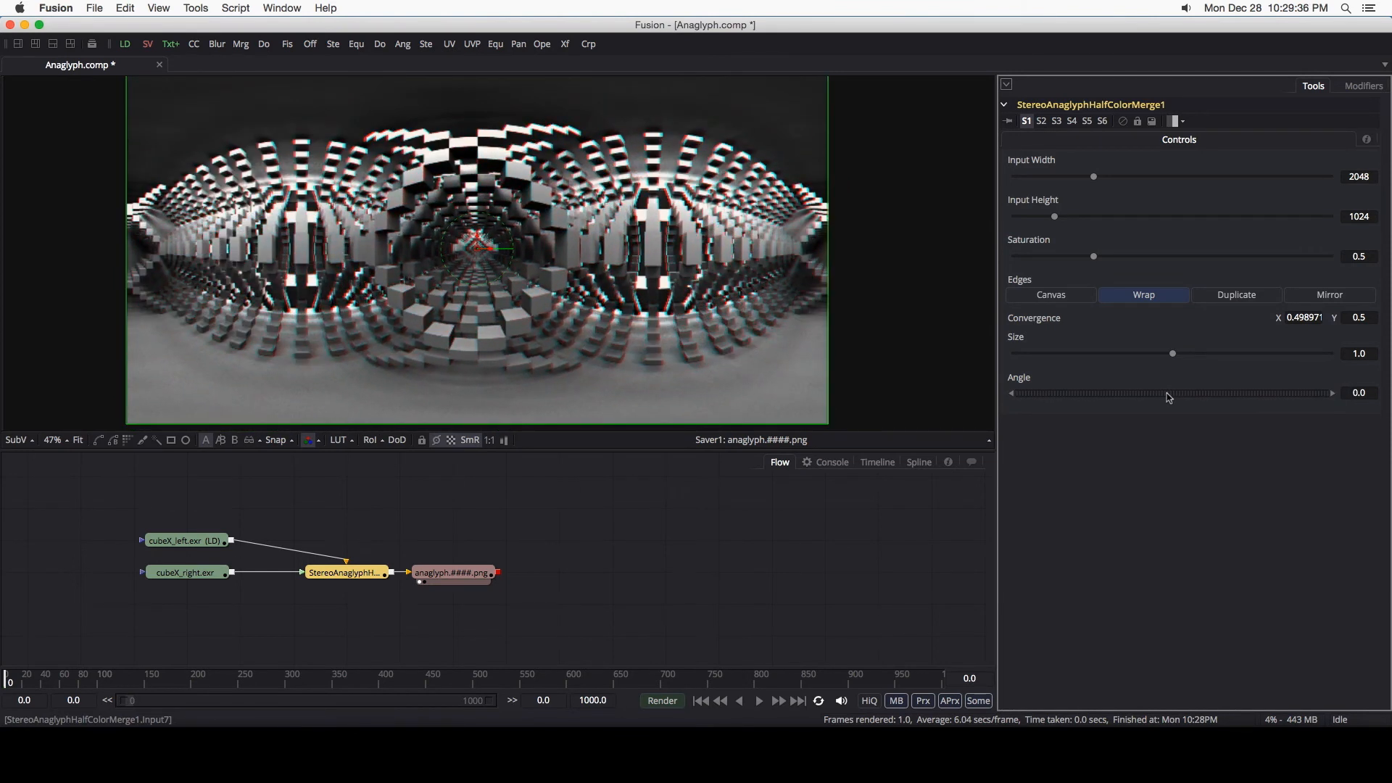
pyautogui.moveTo(1174, 354); pyautogui.dragTo(1180, 354)
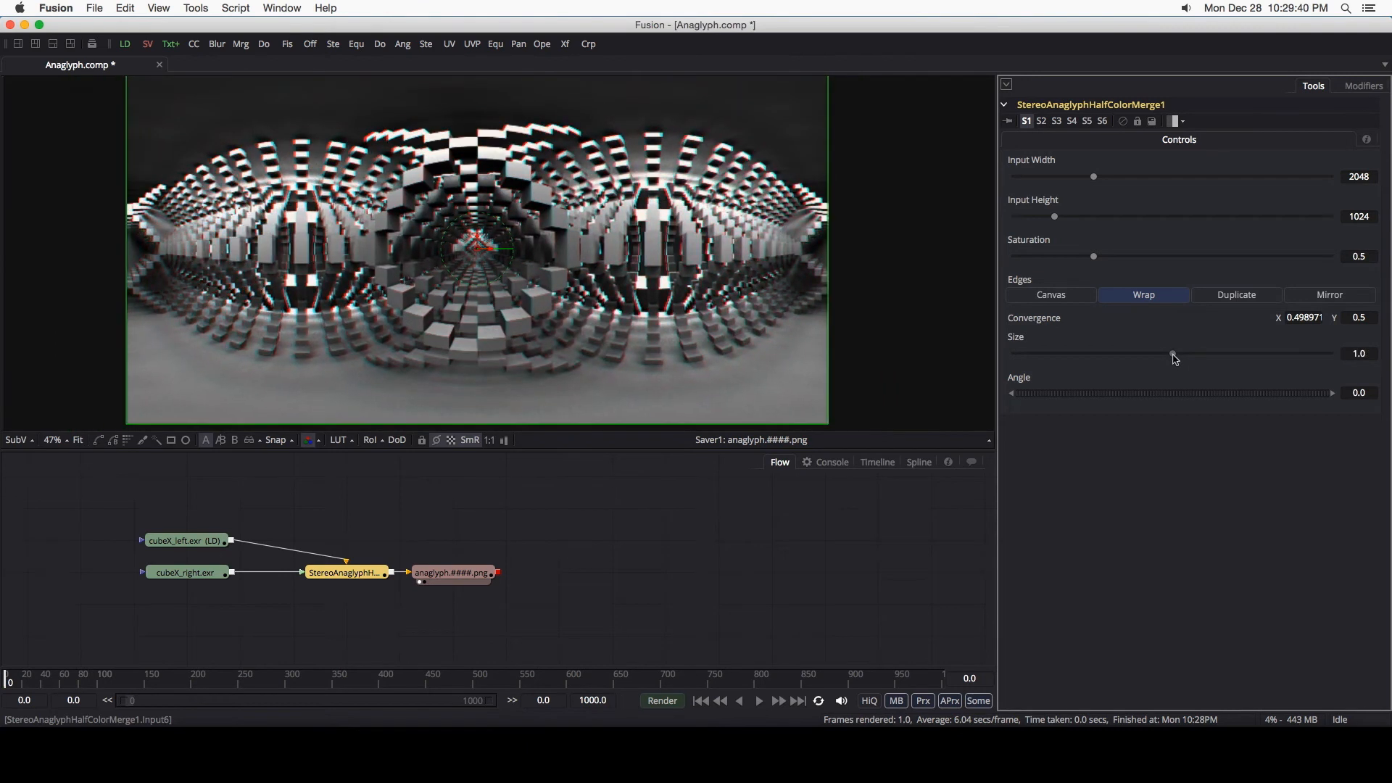
pyautogui.moveTo(1173, 354); pyautogui.dragTo(1171, 354)
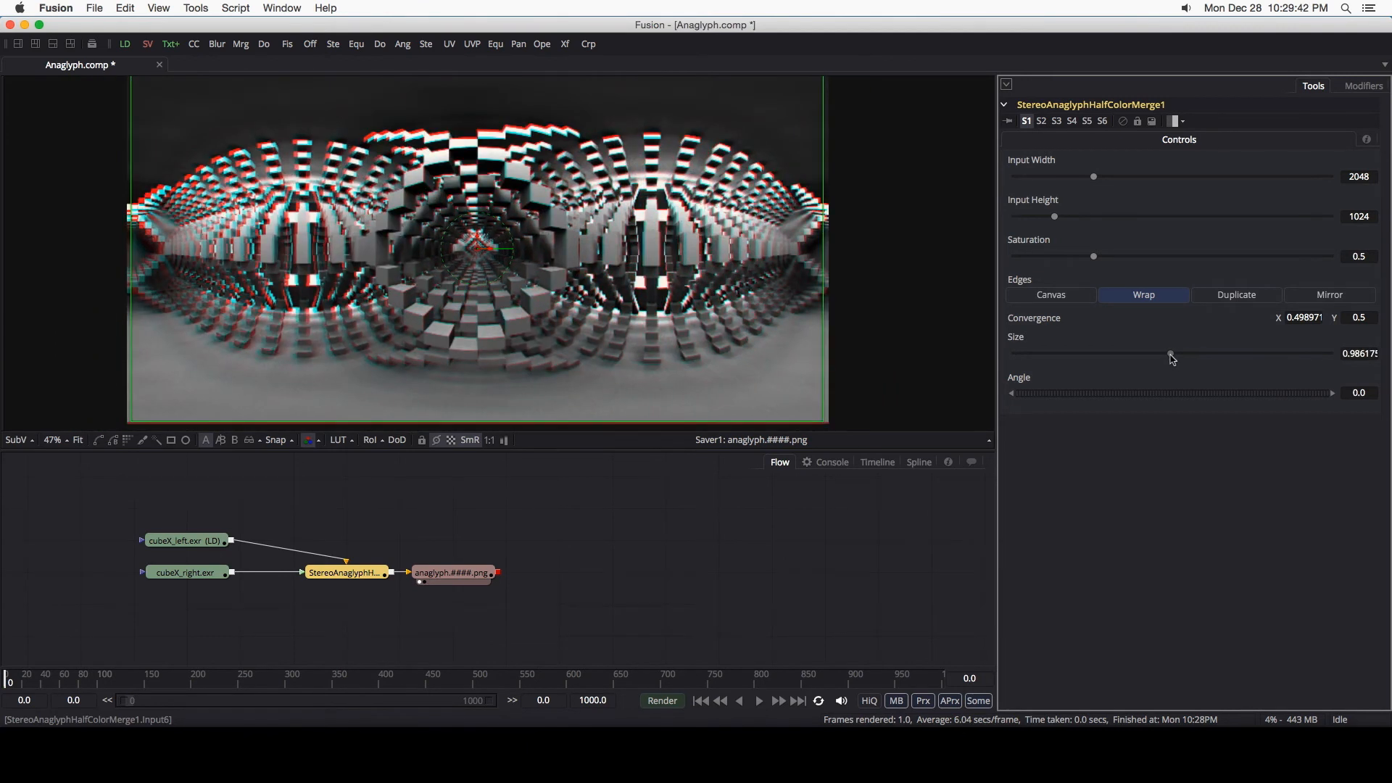
pyautogui.moveTo(1170, 354); pyautogui.dragTo(1173, 354)
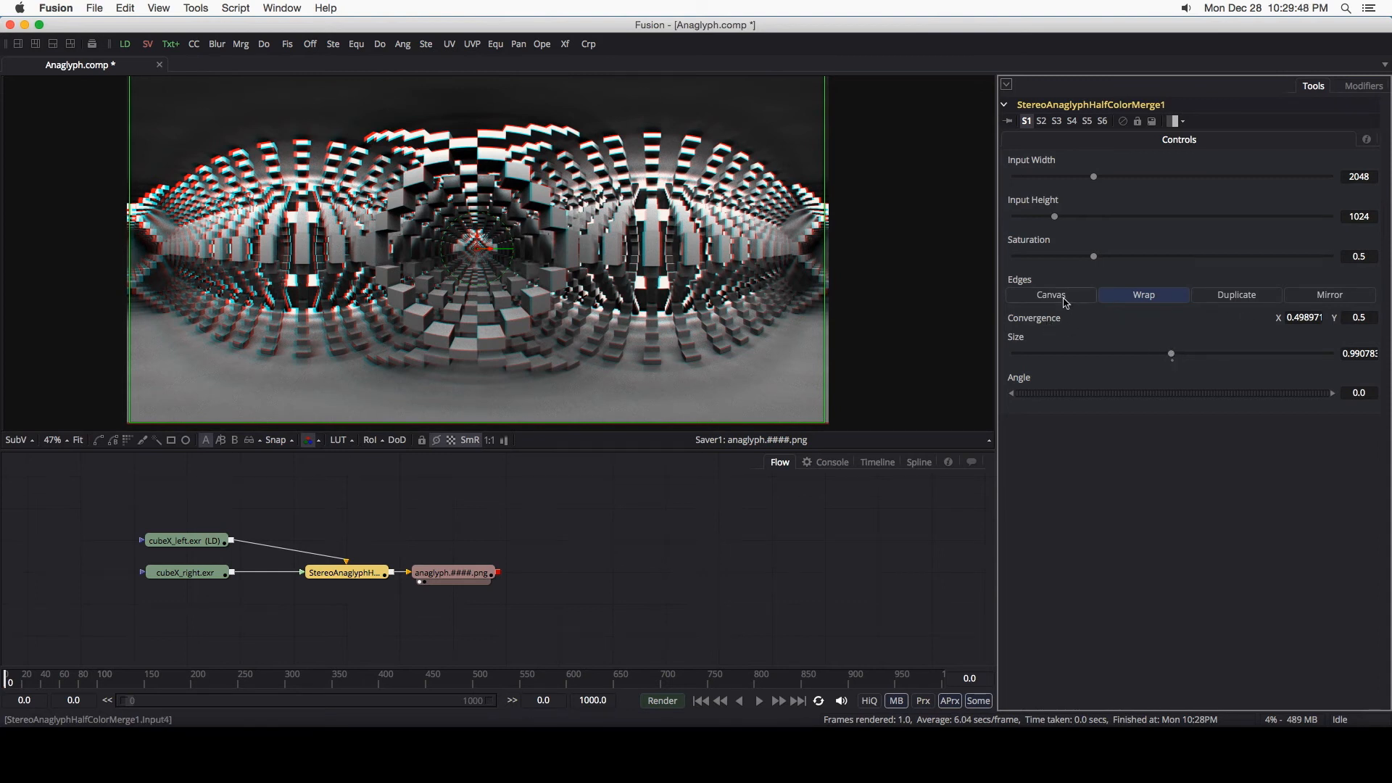
pyautogui.click(1144, 295)
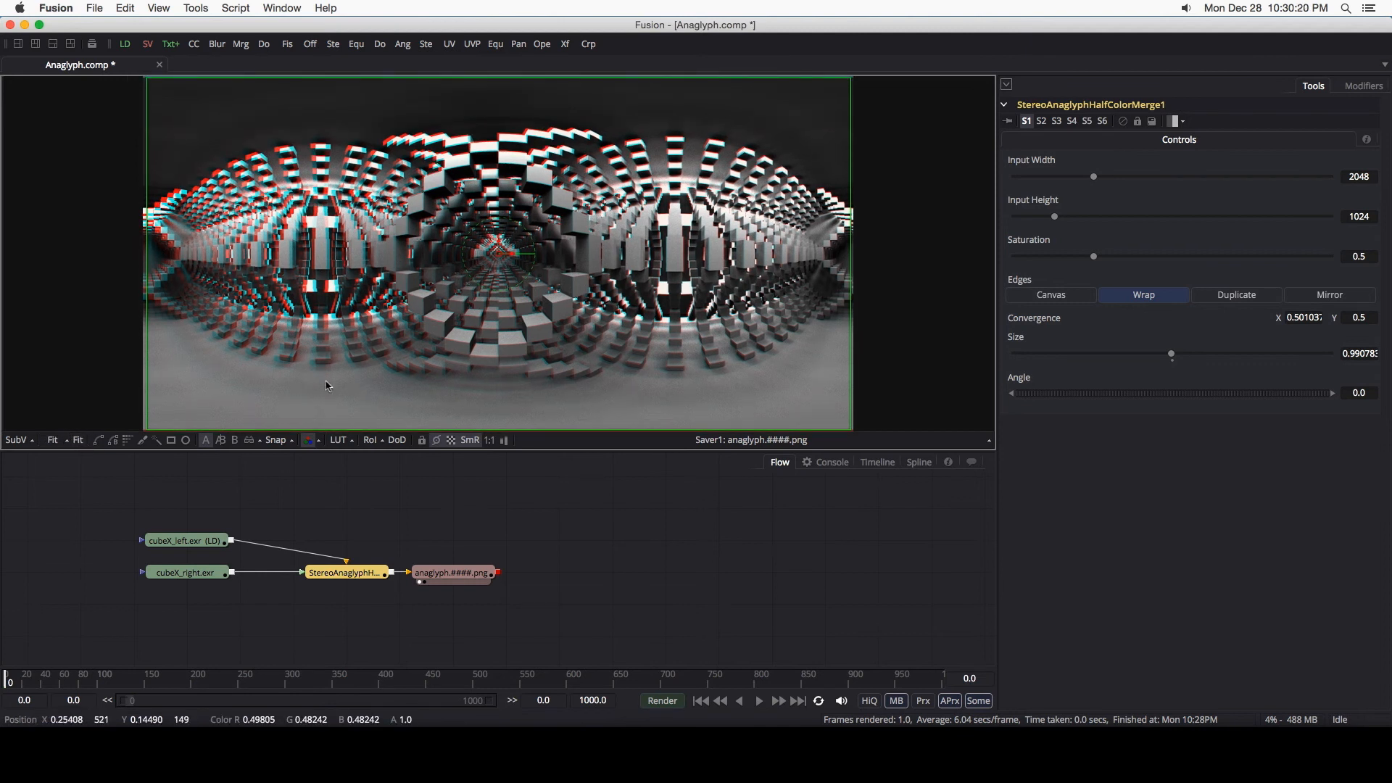
pyautogui.moveTo(595, 418)
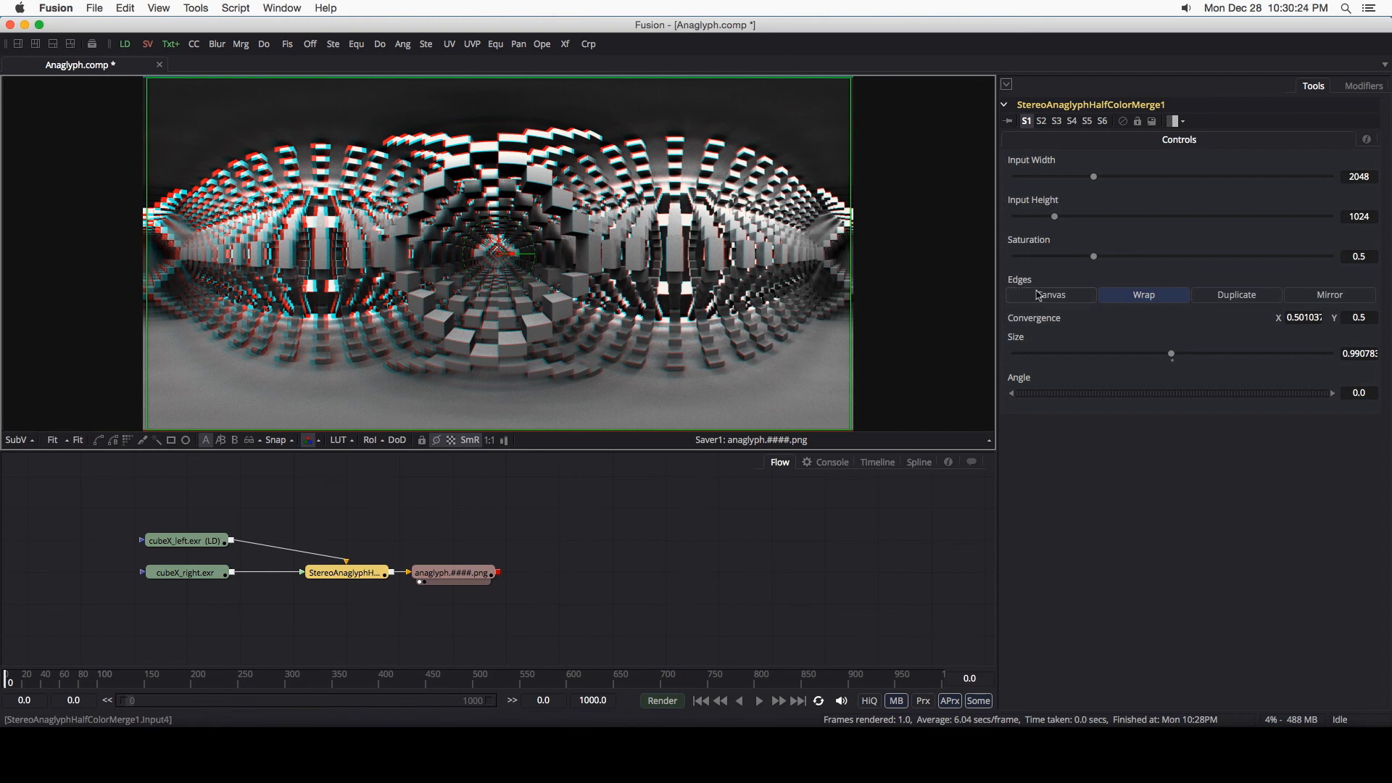
# Step: Set the merge Edges to Canvas and drag the convergence crosshair to pull red and cyan apart
pyautogui.click(1050, 294)
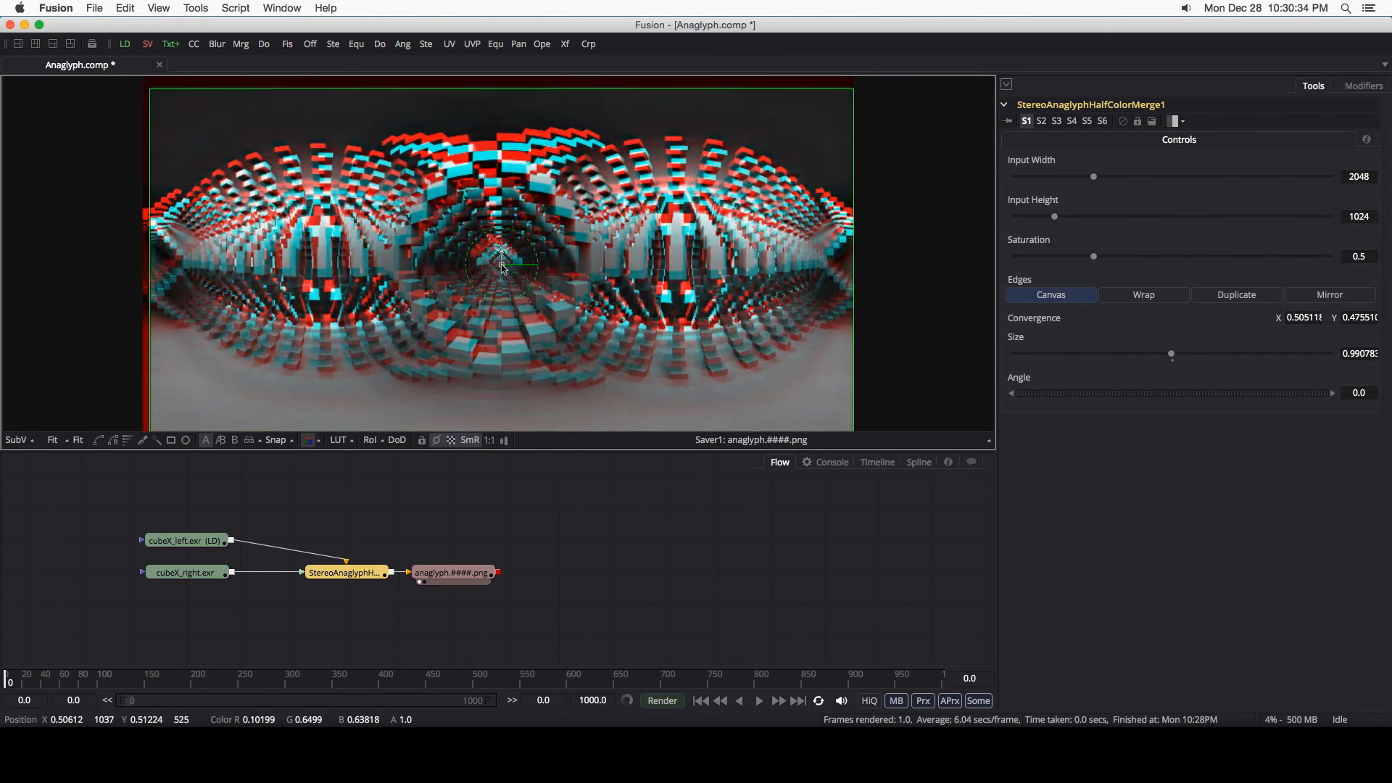
pyautogui.moveTo(502, 268); pyautogui.dragTo(493, 258)
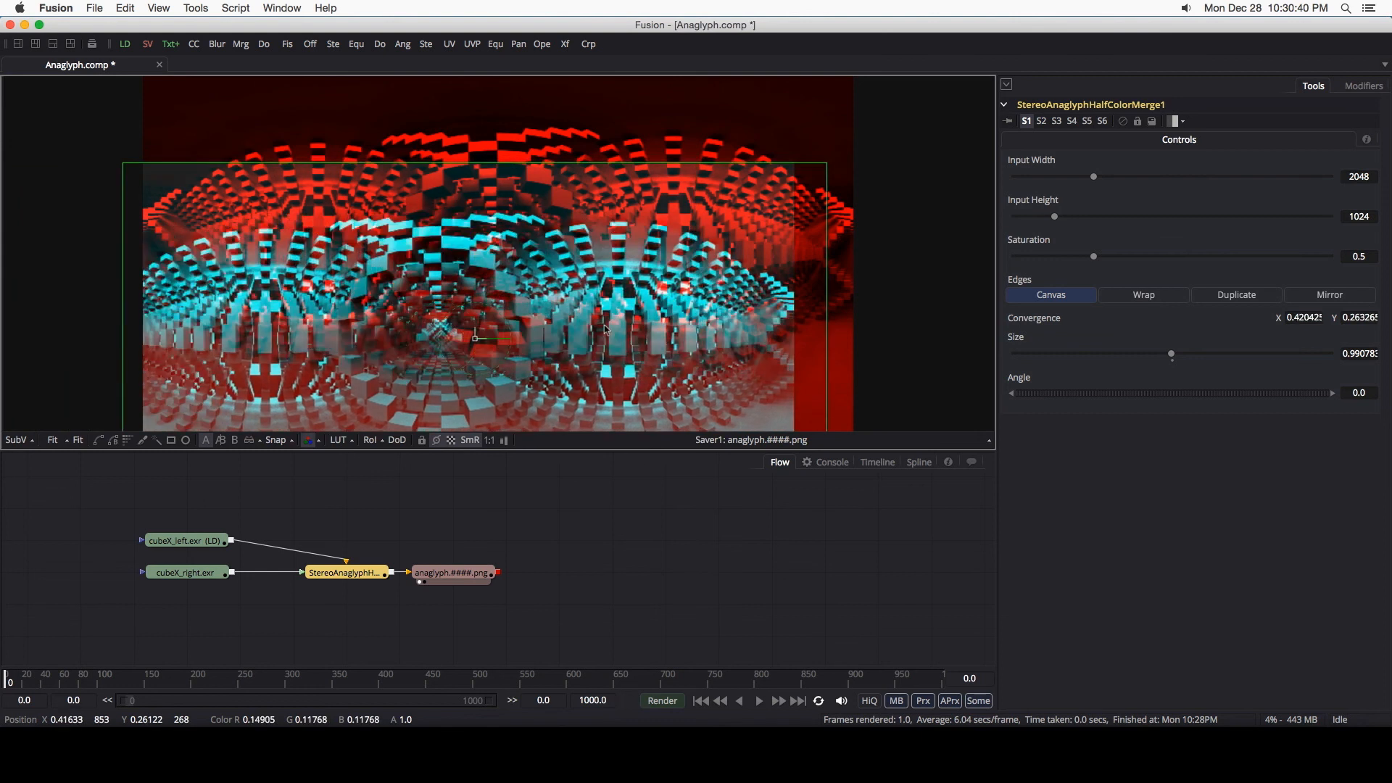
pyautogui.rightClick(1064, 318)
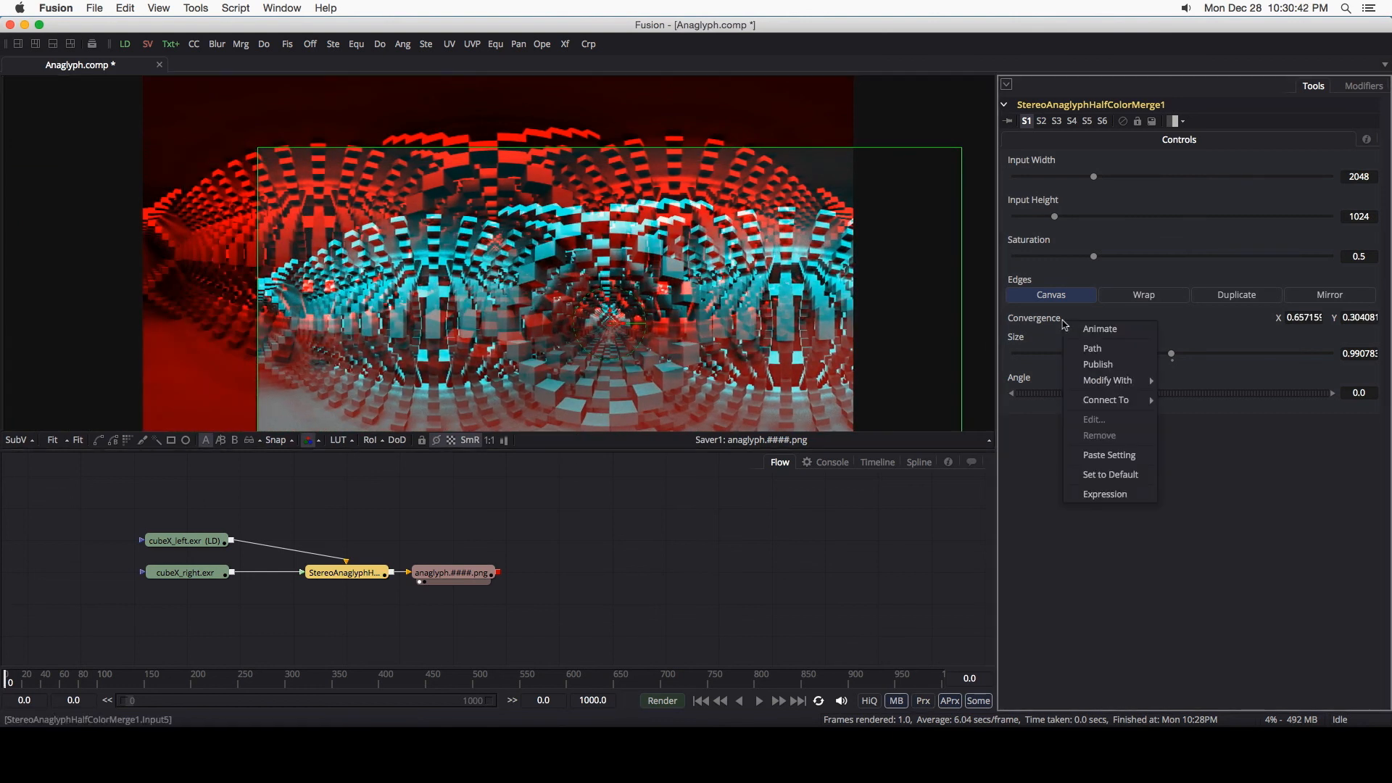
# Step: Reset Convergence to default and Size to 1.0, then nudge convergence to about 0.502
pyautogui.click(1110, 475)
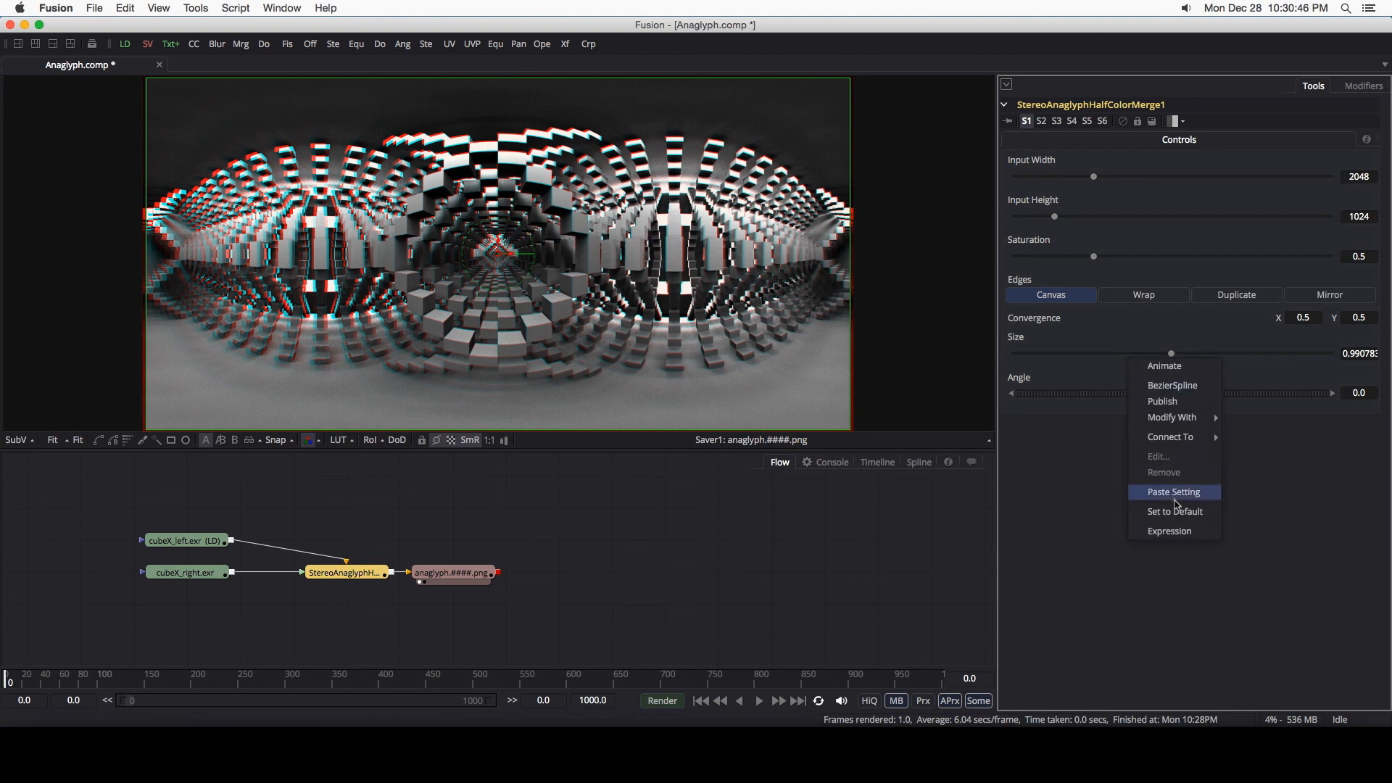
pyautogui.click(1175, 512)
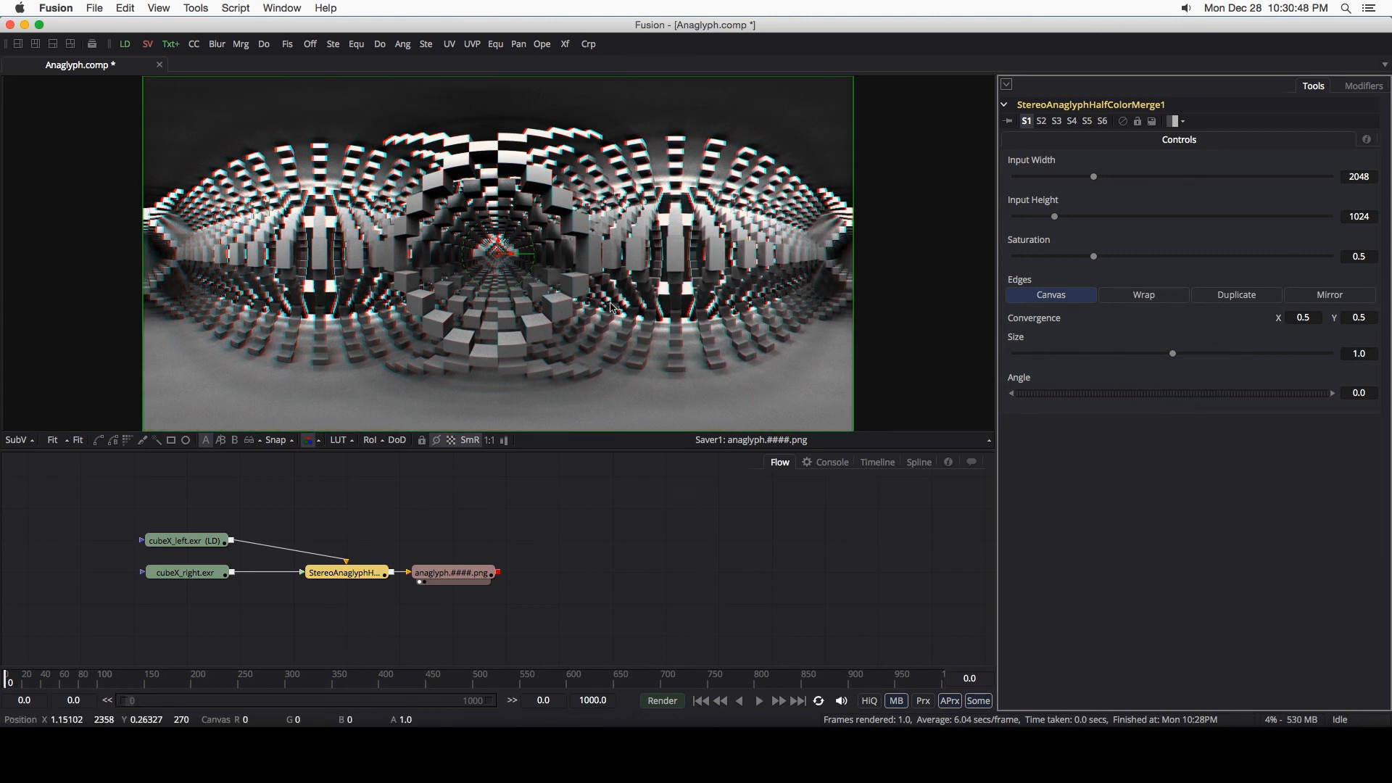
pyautogui.moveTo(497, 252); pyautogui.dragTo(511, 258)
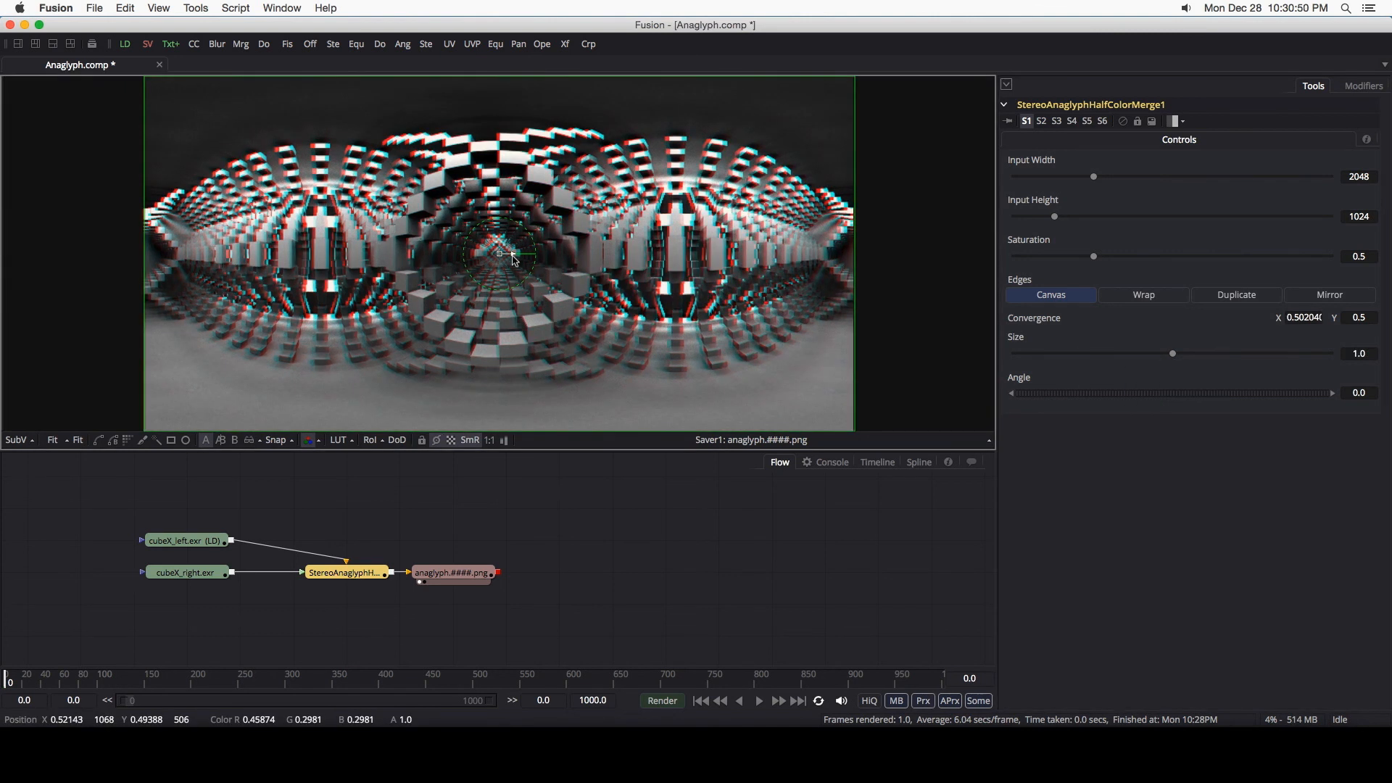